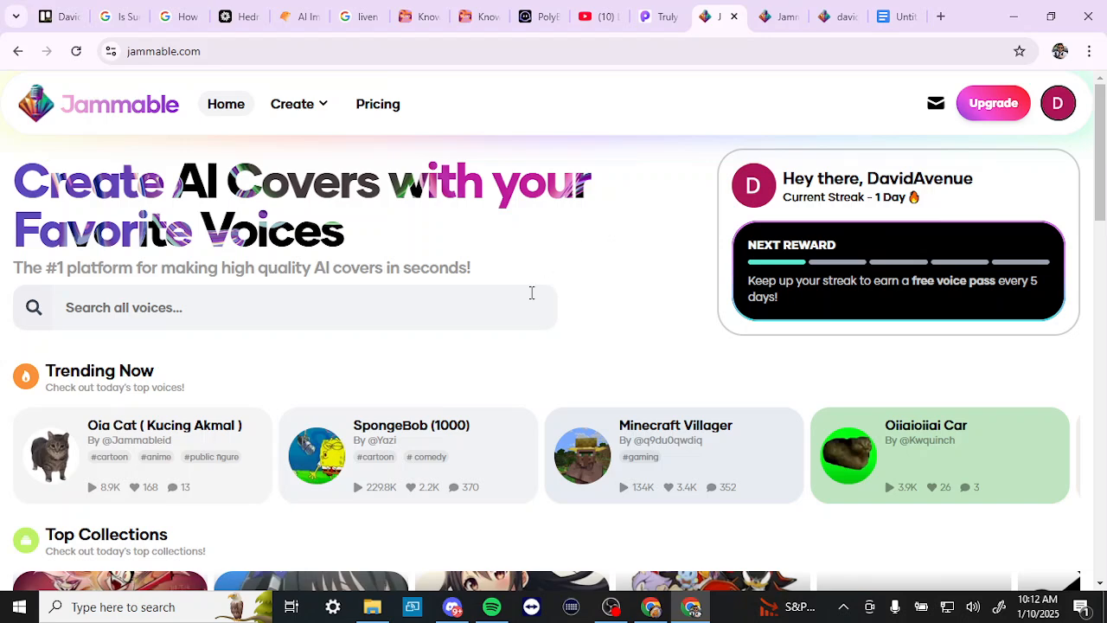
- Play the 17-second davidavenue cover preview, then pause it back at the start
scroll("down", 3)
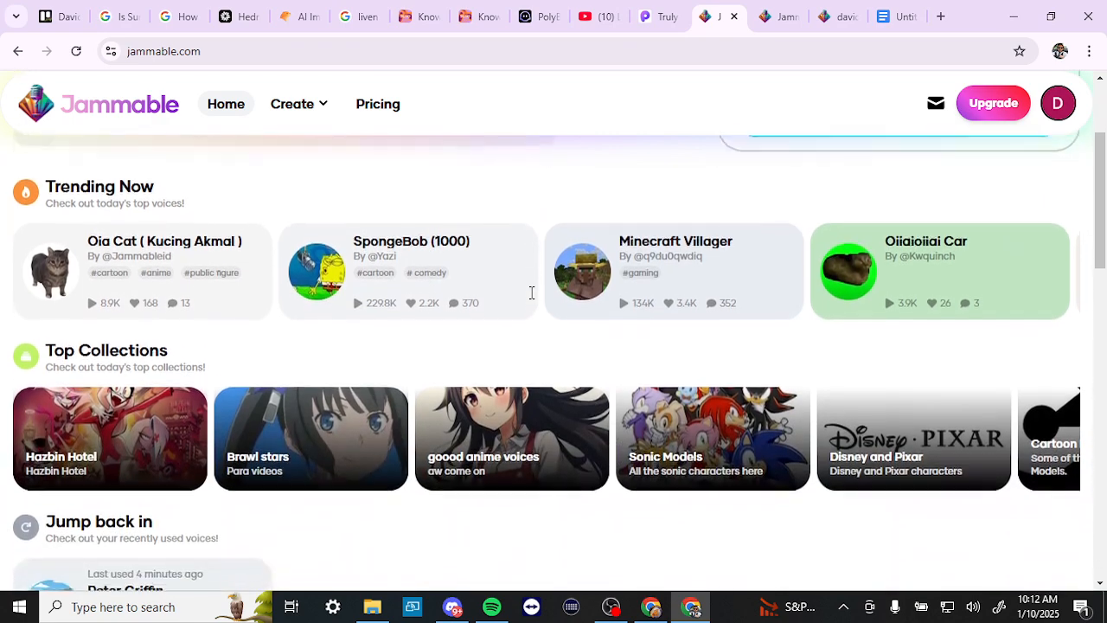
scroll("down", 3)
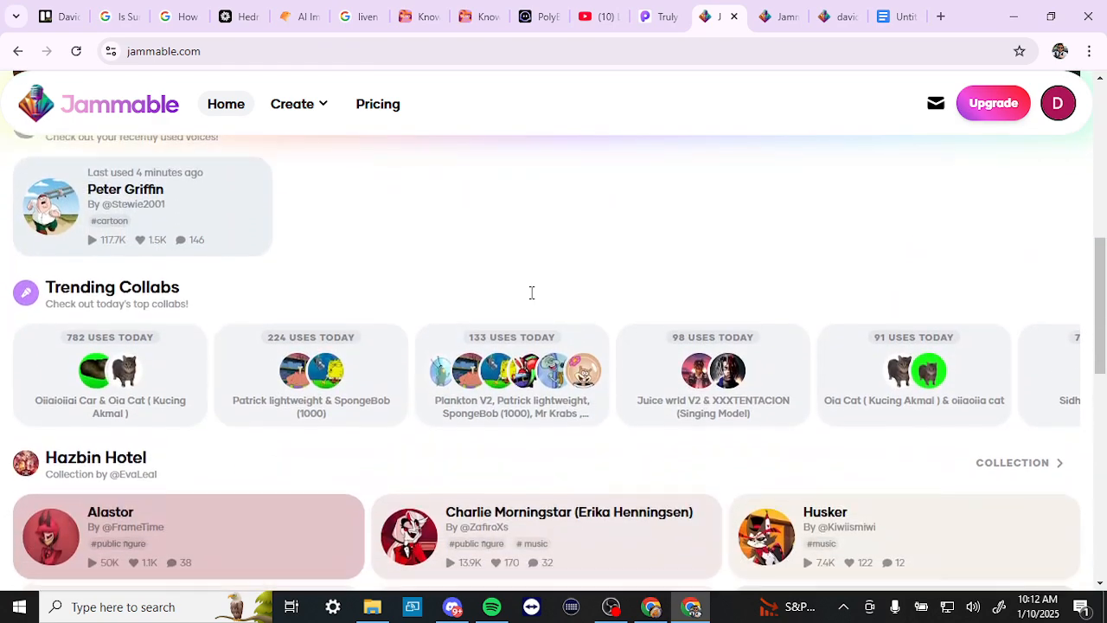
scroll("down", 3)
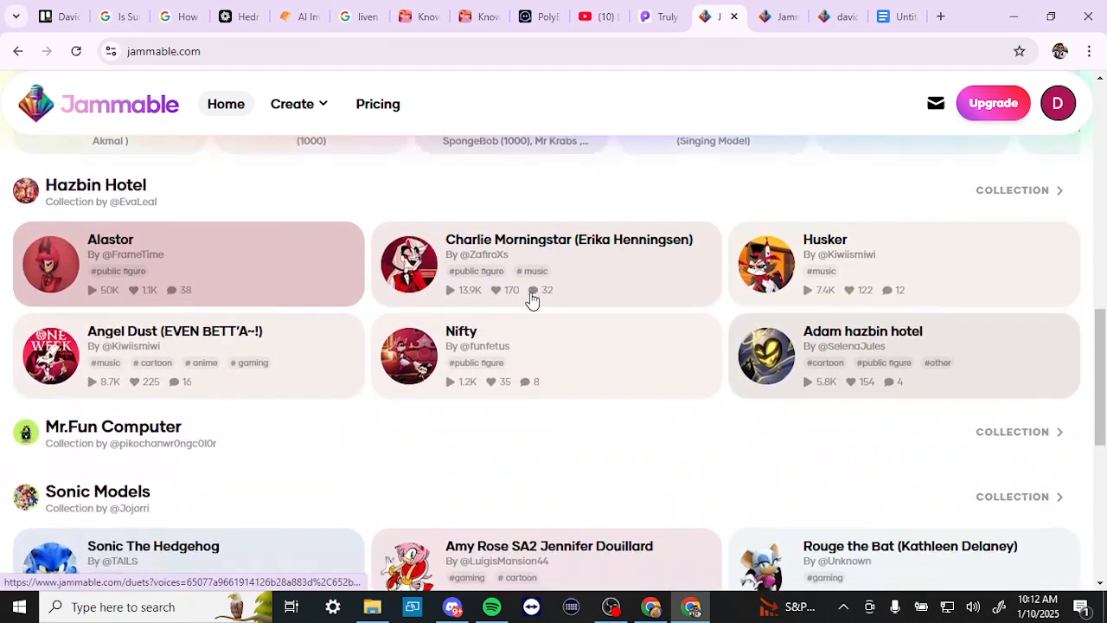
scroll("down", 3)
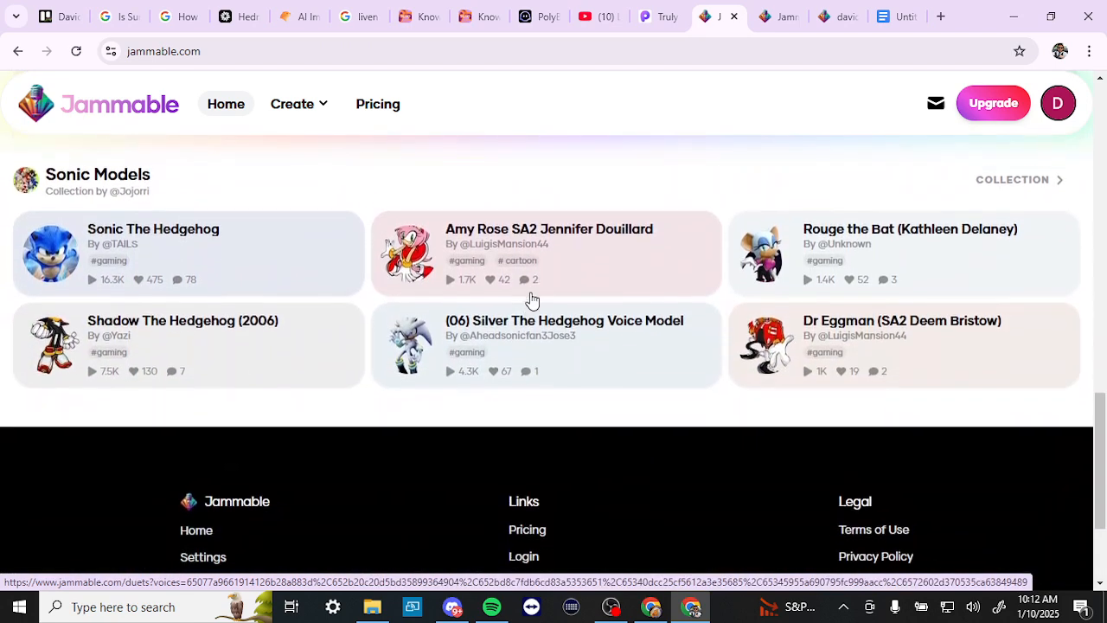
scroll("down", 3)
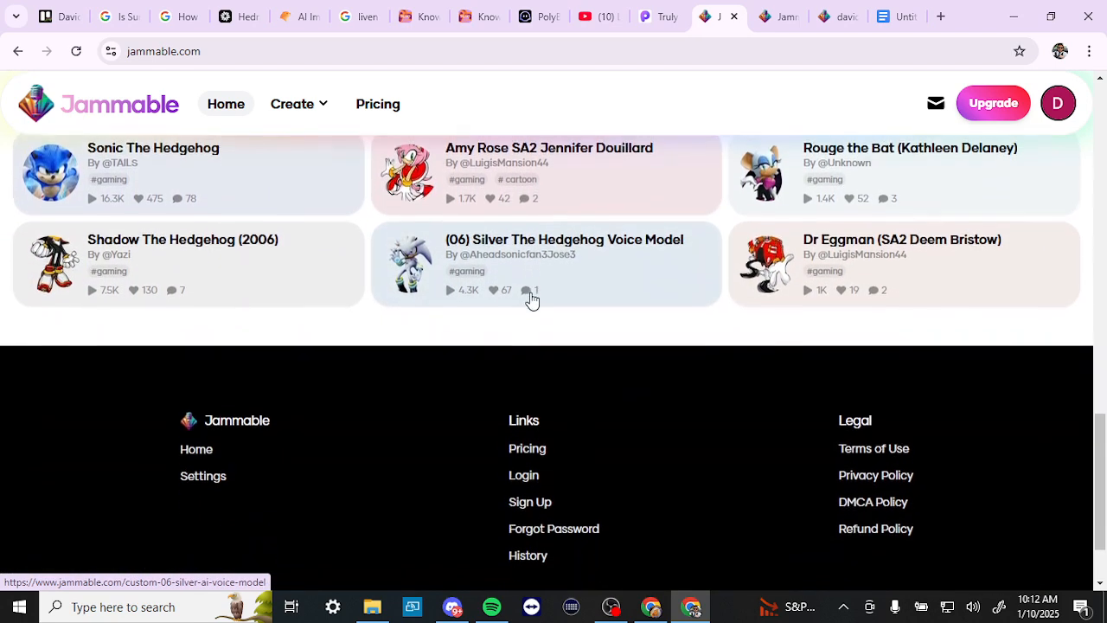
scroll("up", 3)
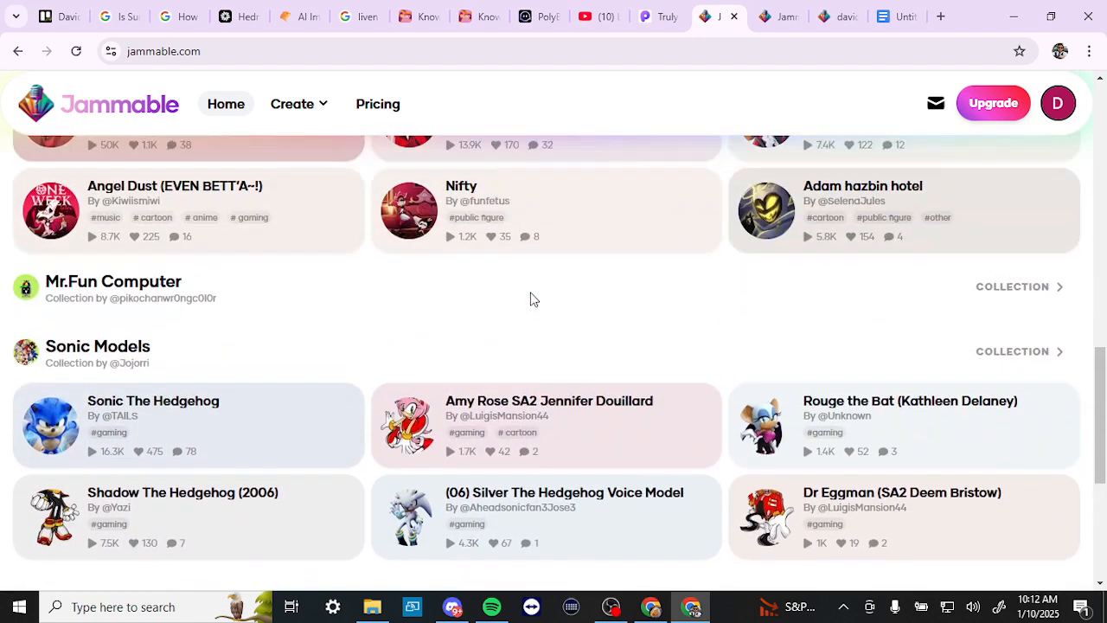
scroll("up", 3)
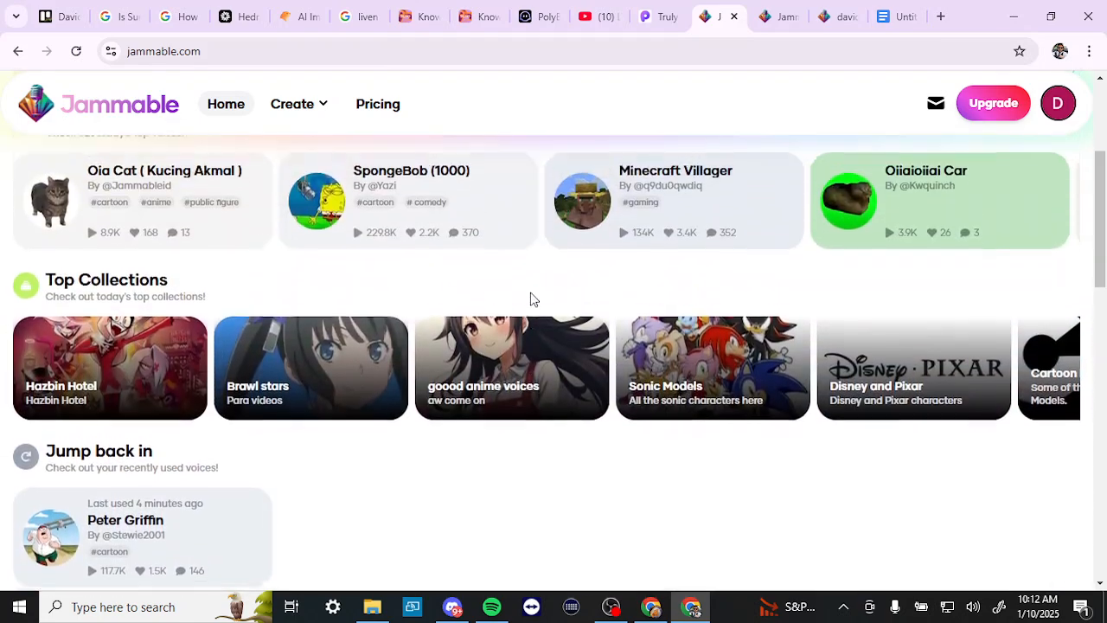
scroll("up", 3)
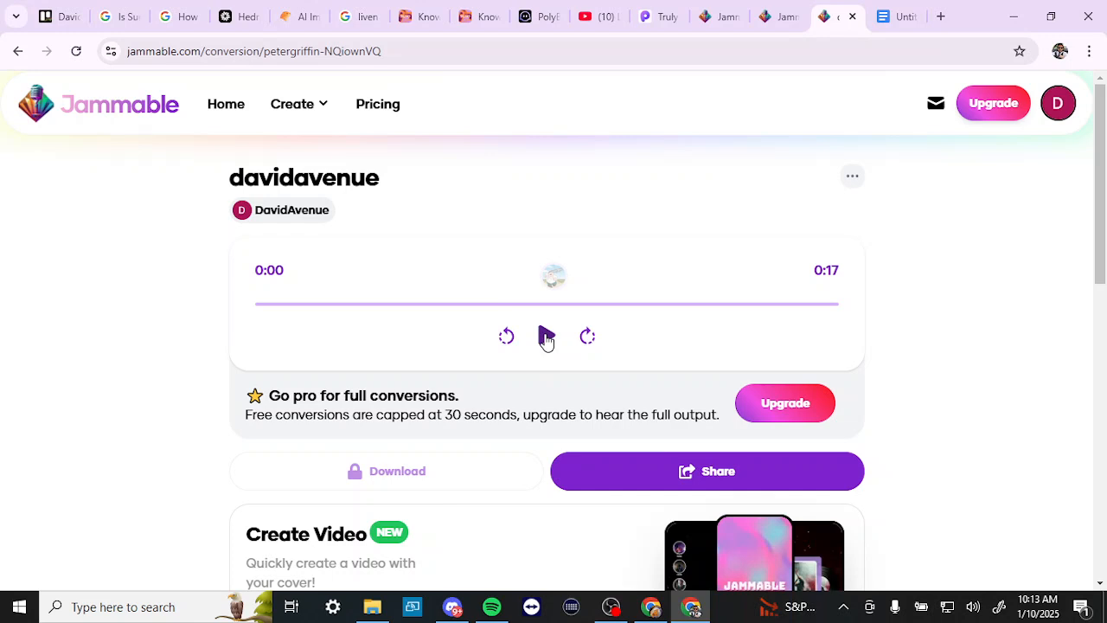
left_click(547, 335)
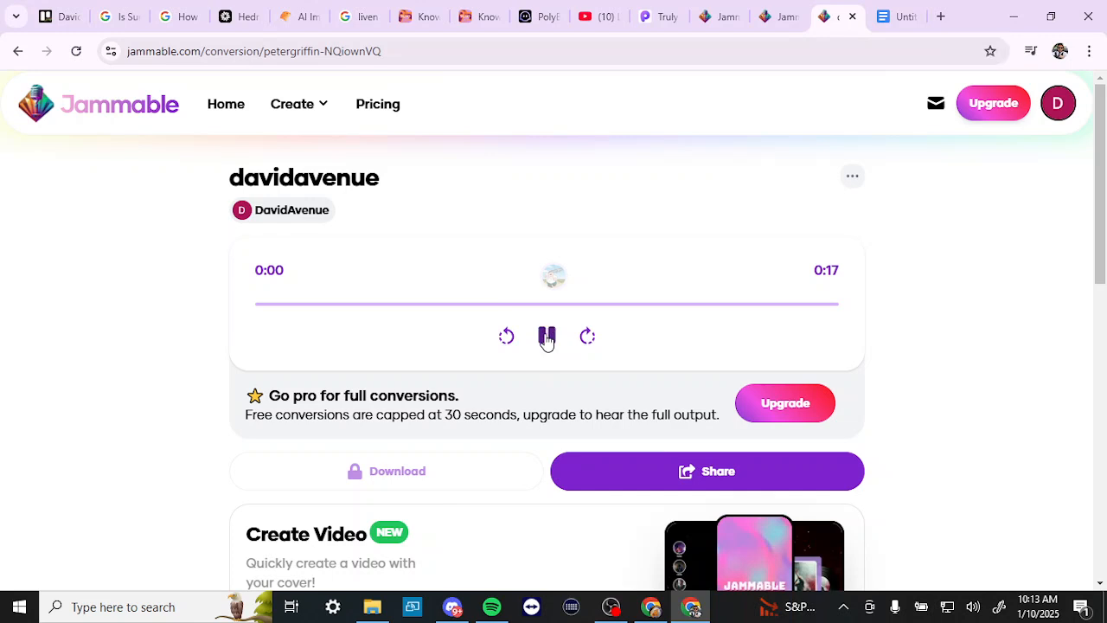
left_click(547, 336)
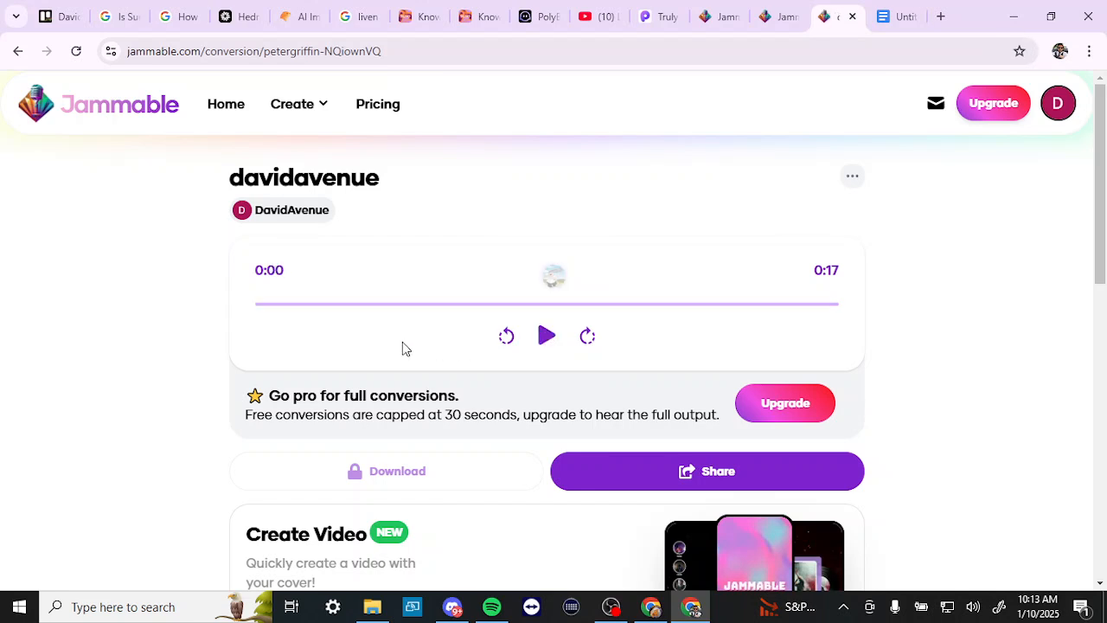
scroll("down", 3)
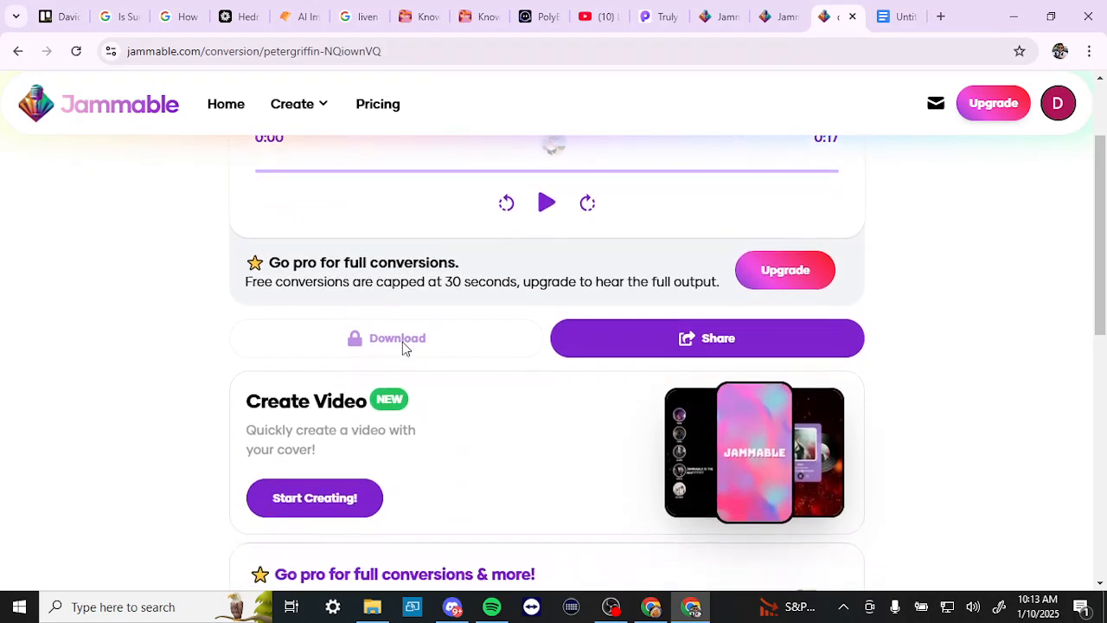
scroll("down", 3)
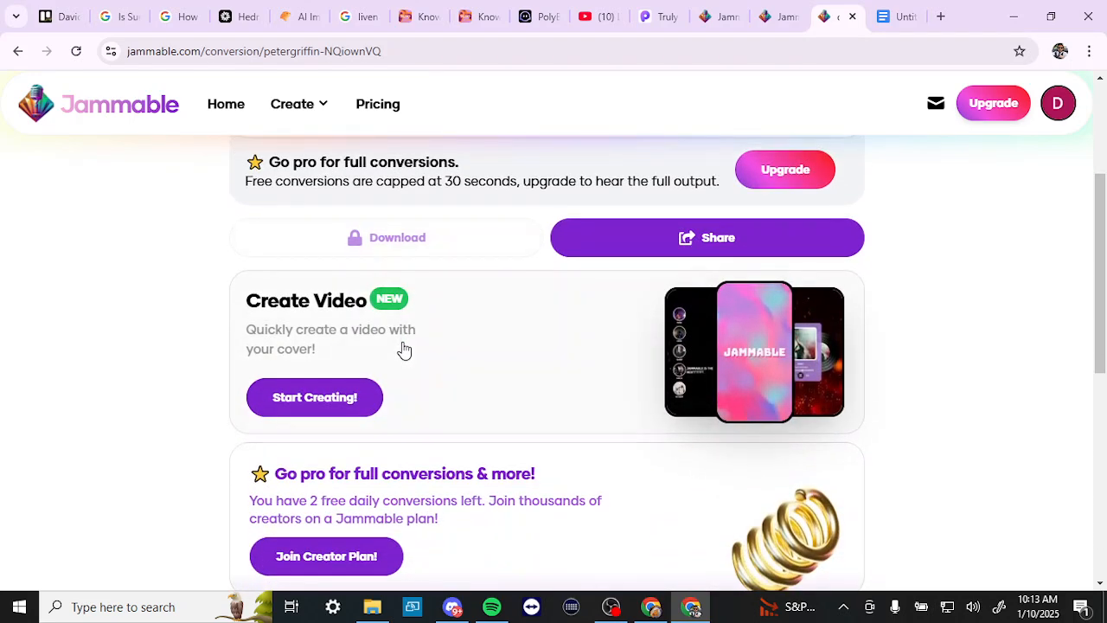
mouse_move(508, 377)
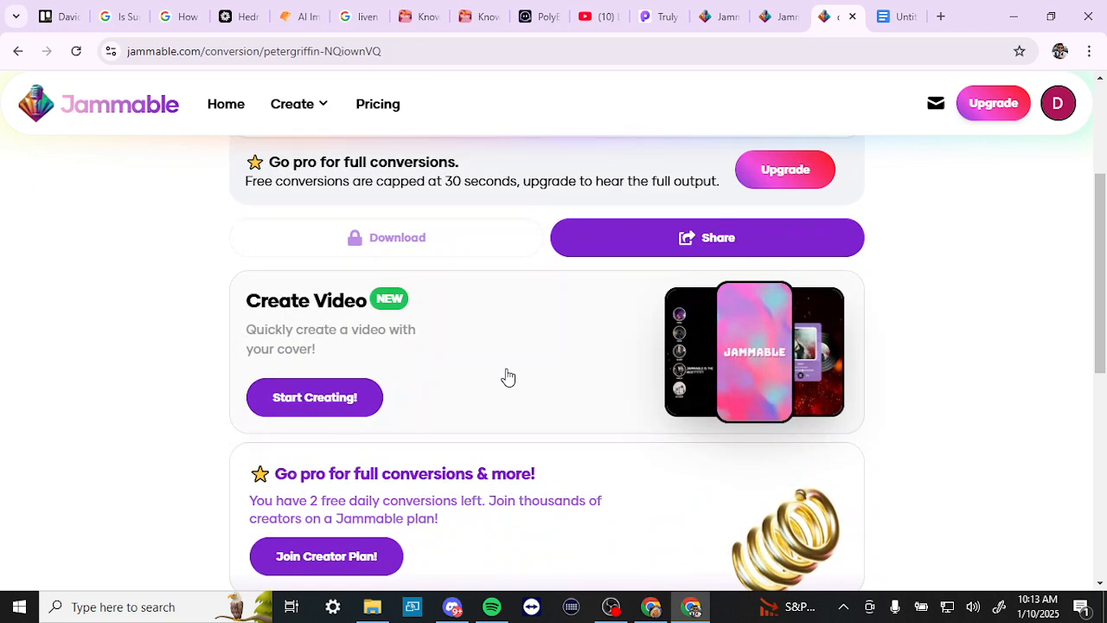
scroll("down", 3)
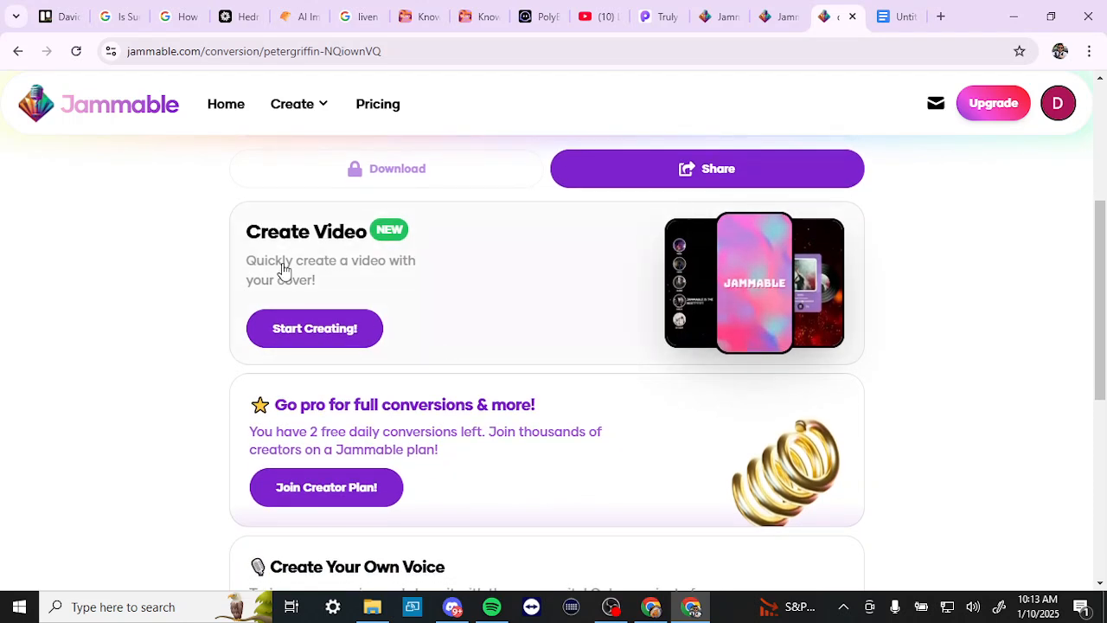
mouse_move(456, 356)
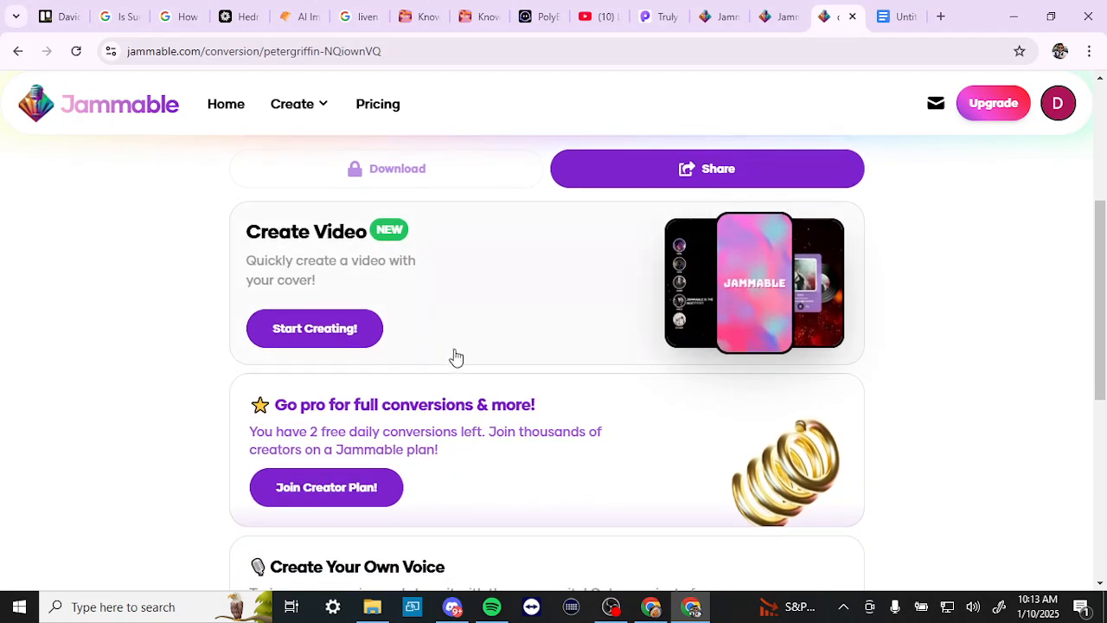
scroll("down", 3)
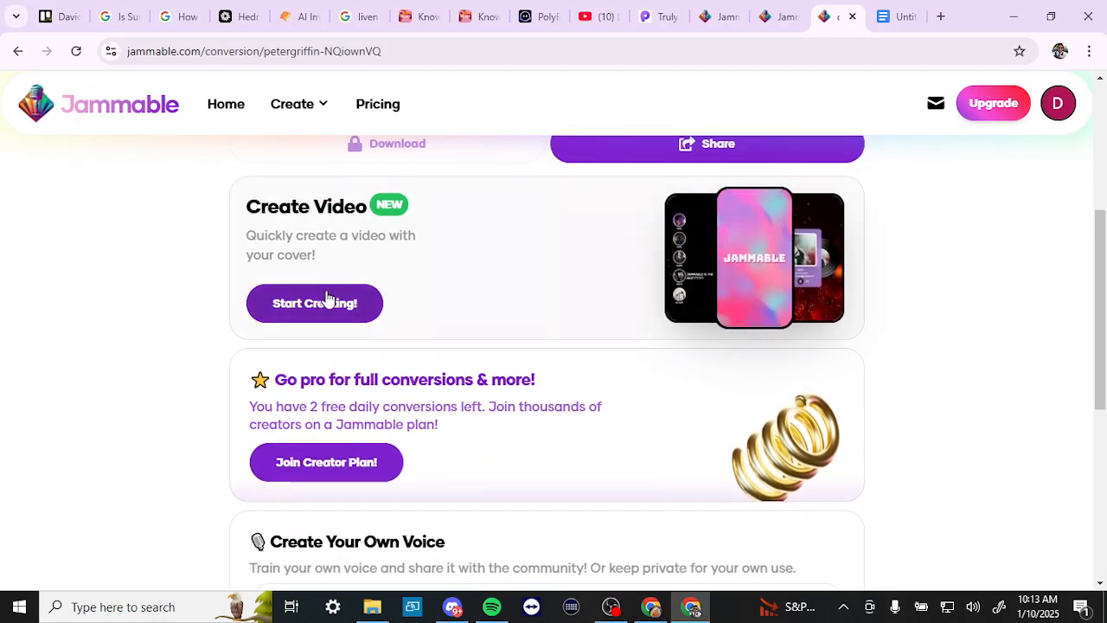
- Start creating a video from the cover, revealing templates like Orbit, Glide, Marble and Neon
left_click(315, 303)
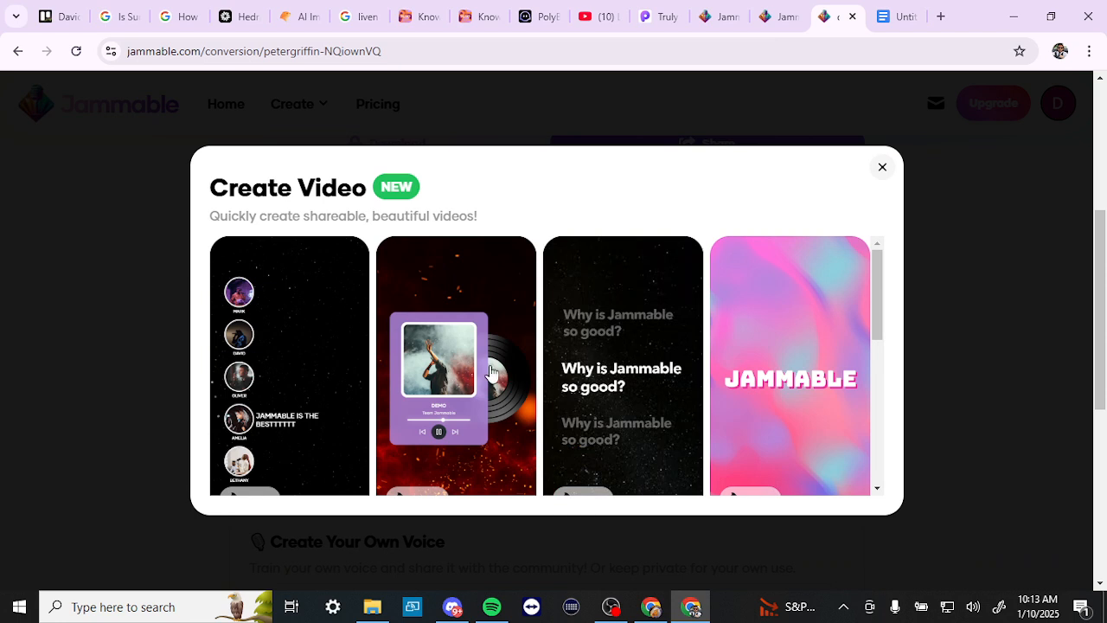
scroll("down", 3)
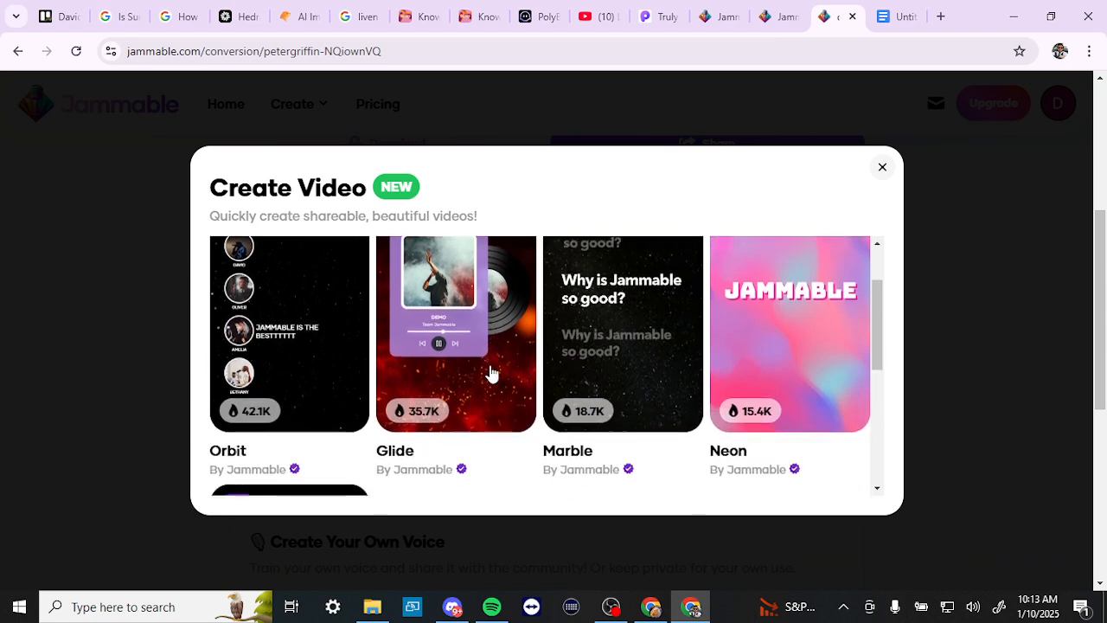
scroll("down", 3)
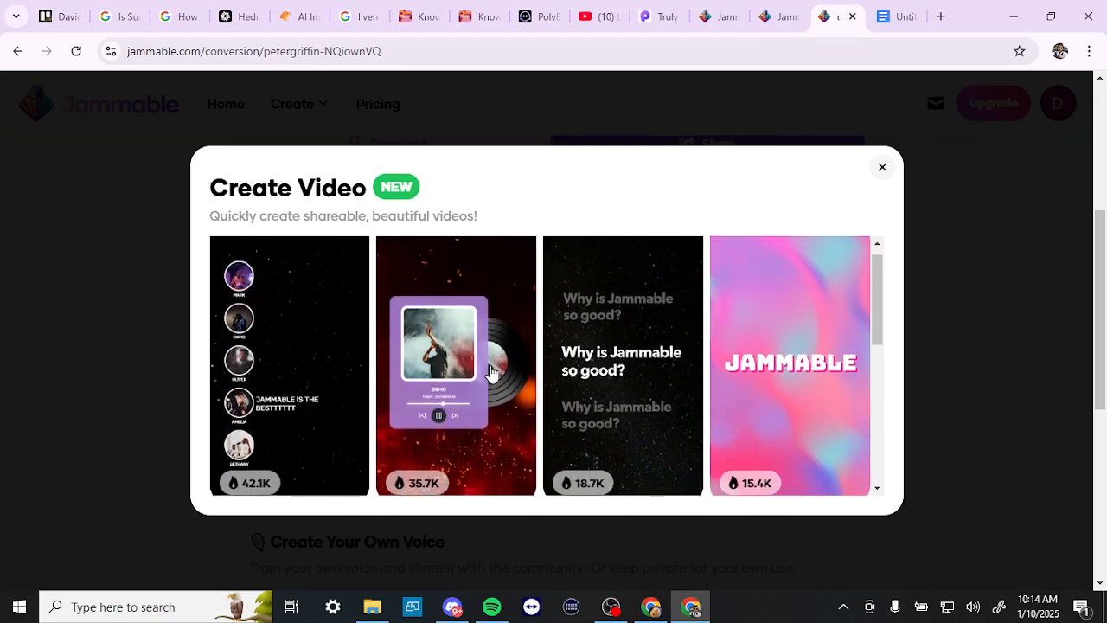
- Pick the Neon template so its video settings show Neon as the background
left_click(789, 365)
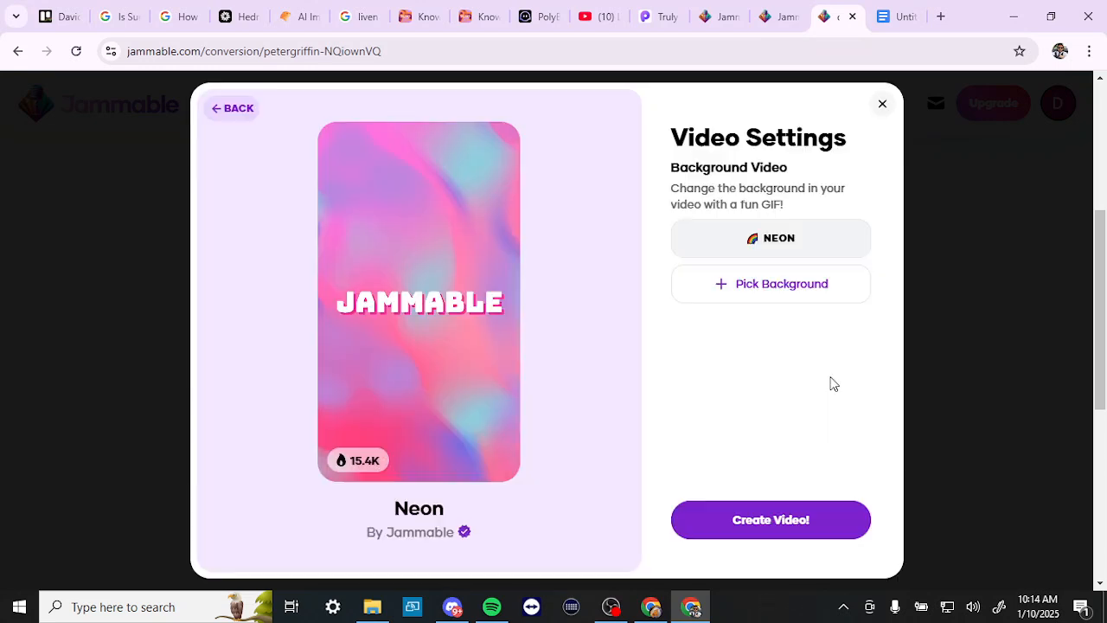
mouse_move(740, 234)
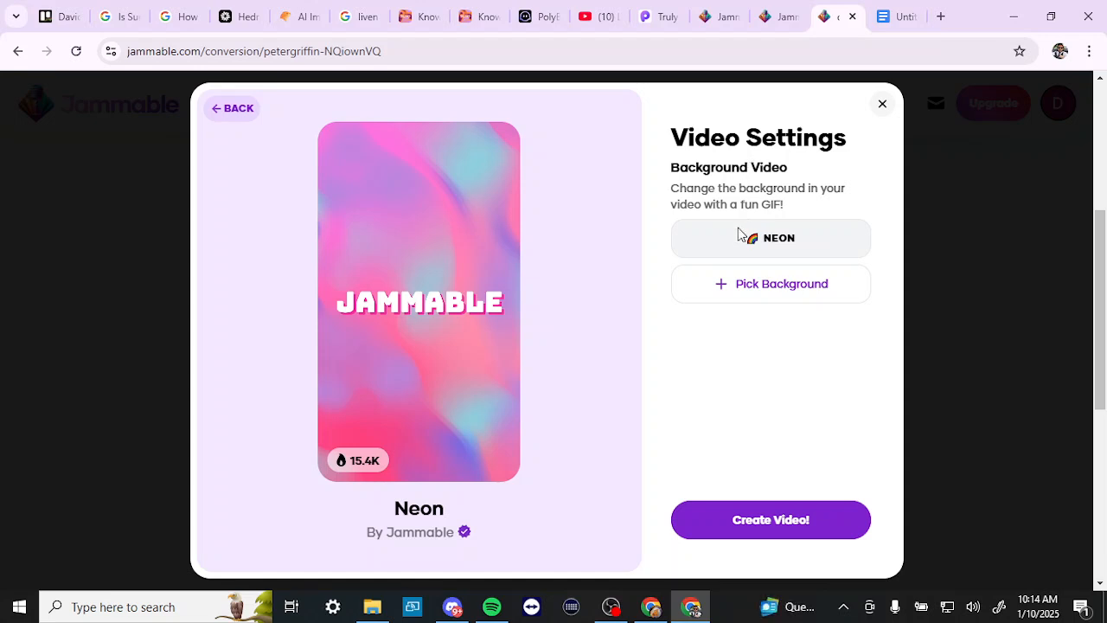
mouse_move(737, 189)
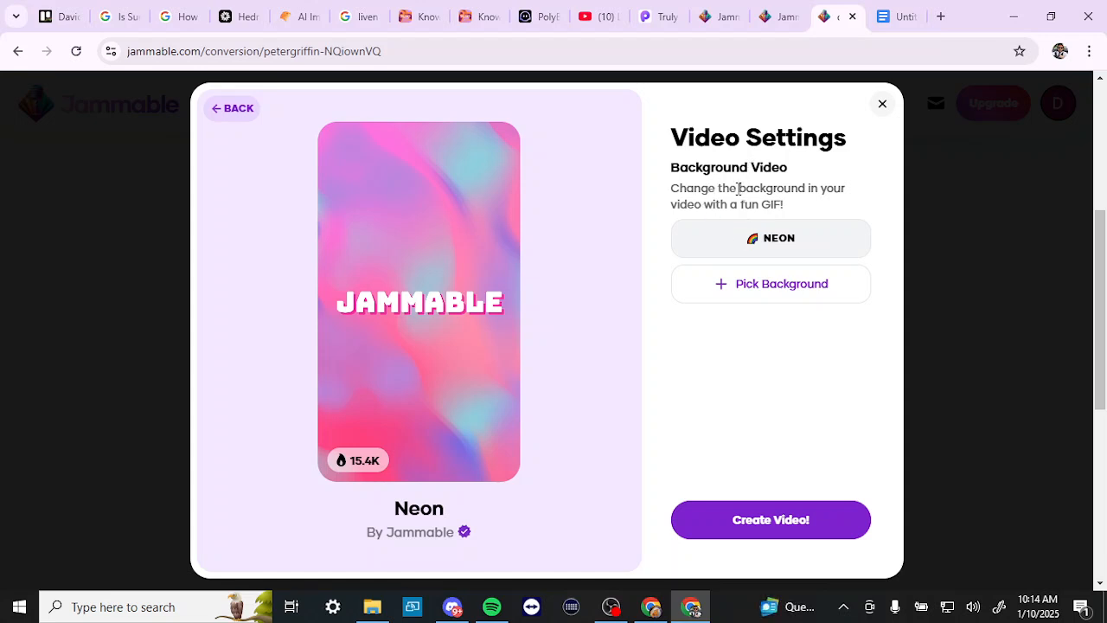
mouse_move(757, 290)
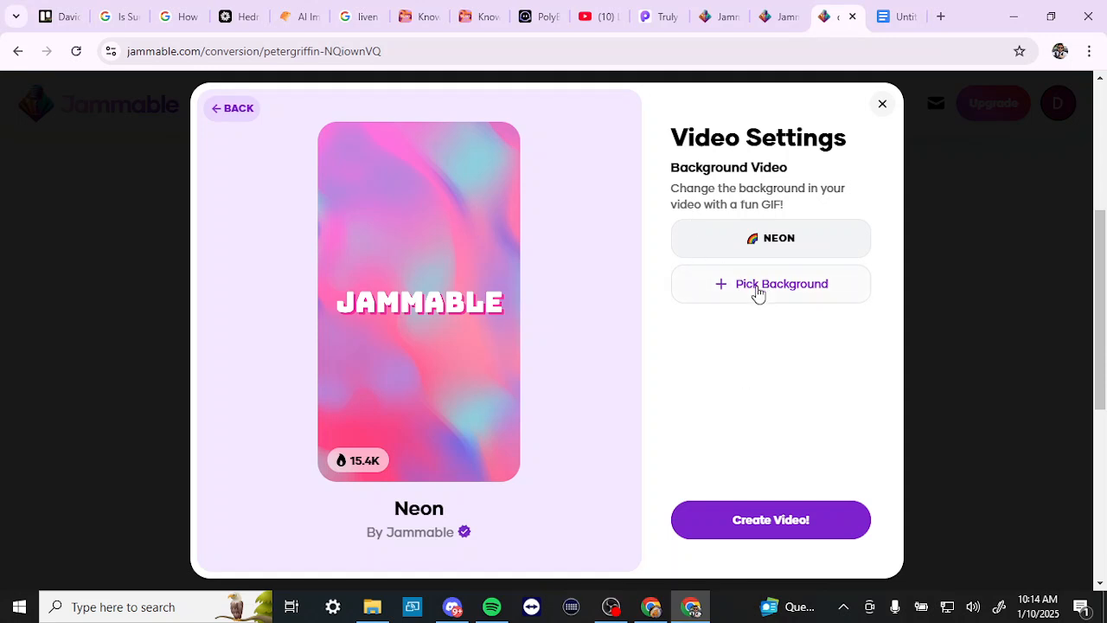
- Replace the Neon background with a GIF chosen from the Tenor background gallery
left_click(768, 284)
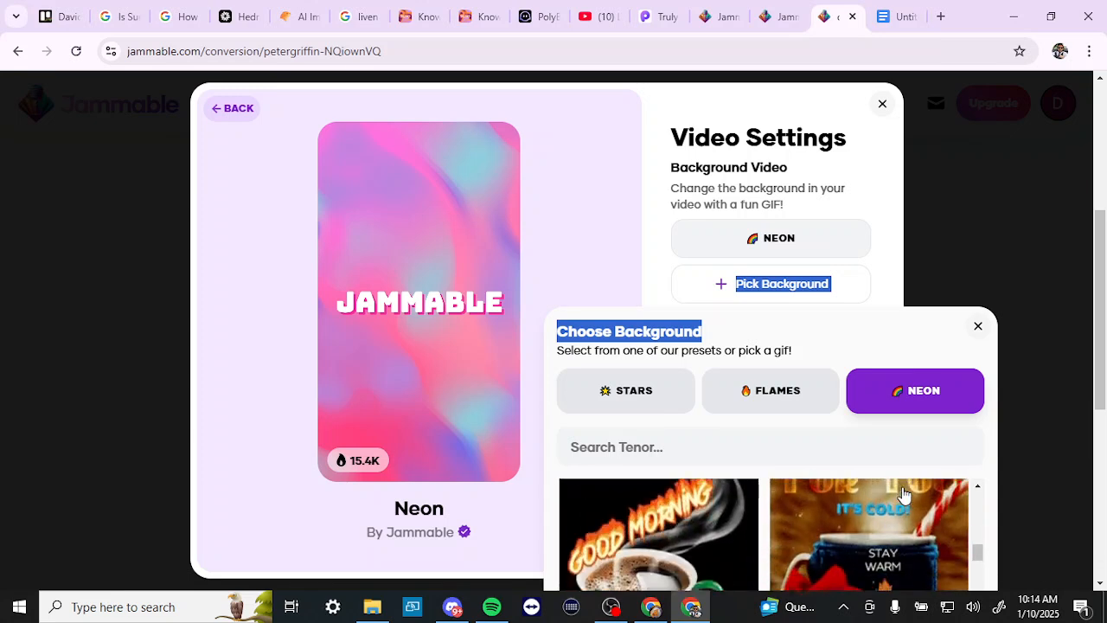
scroll("down", 3)
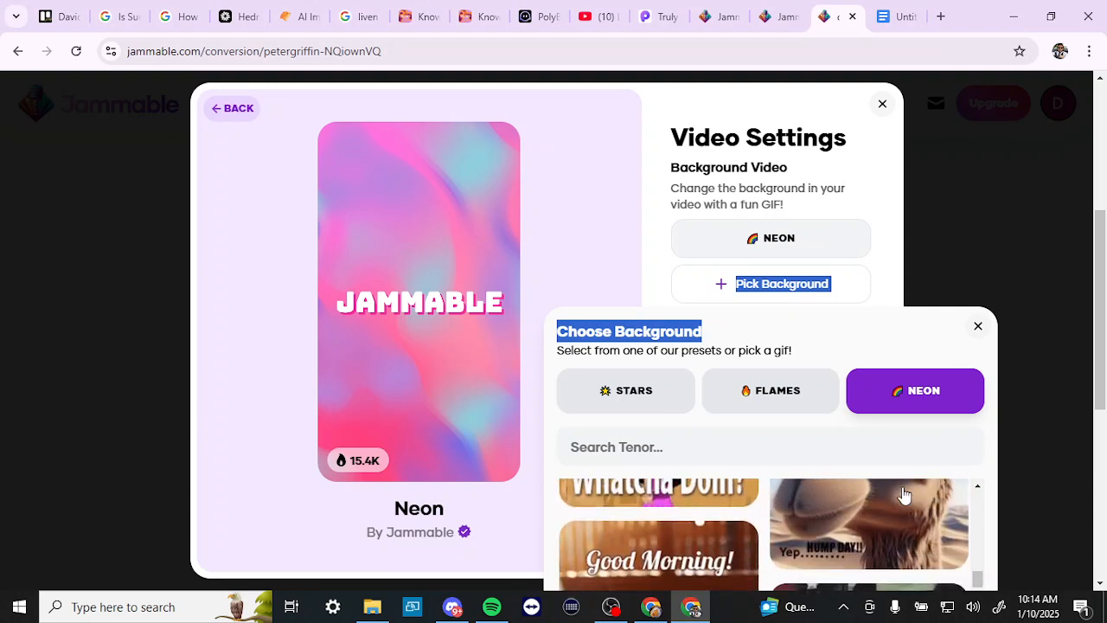
scroll("down", 3)
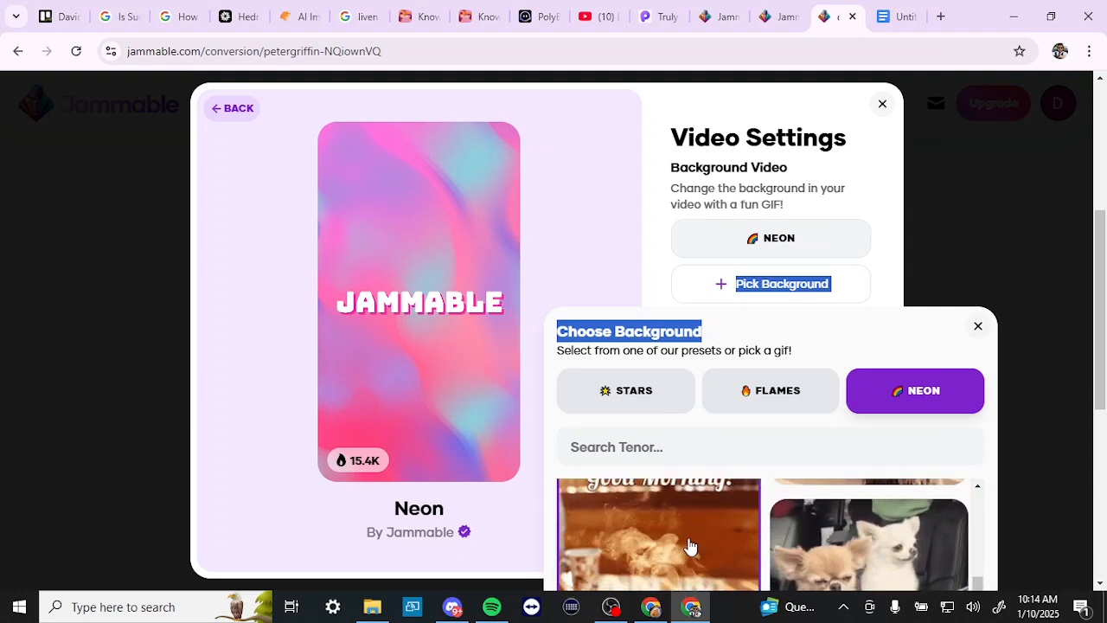
left_click(868, 545)
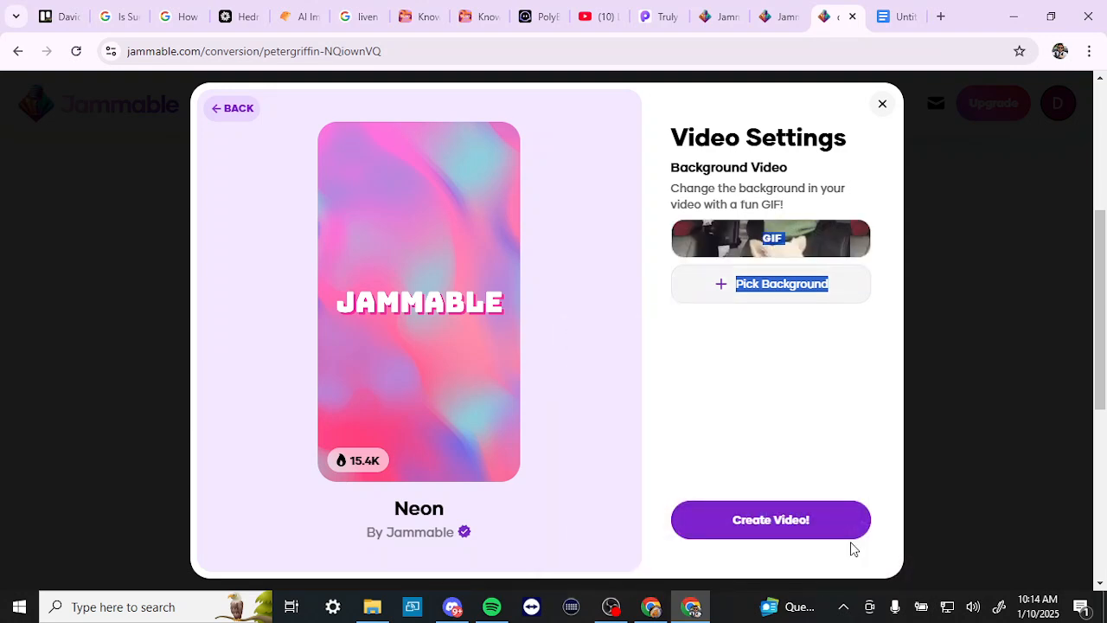
mouse_move(764, 519)
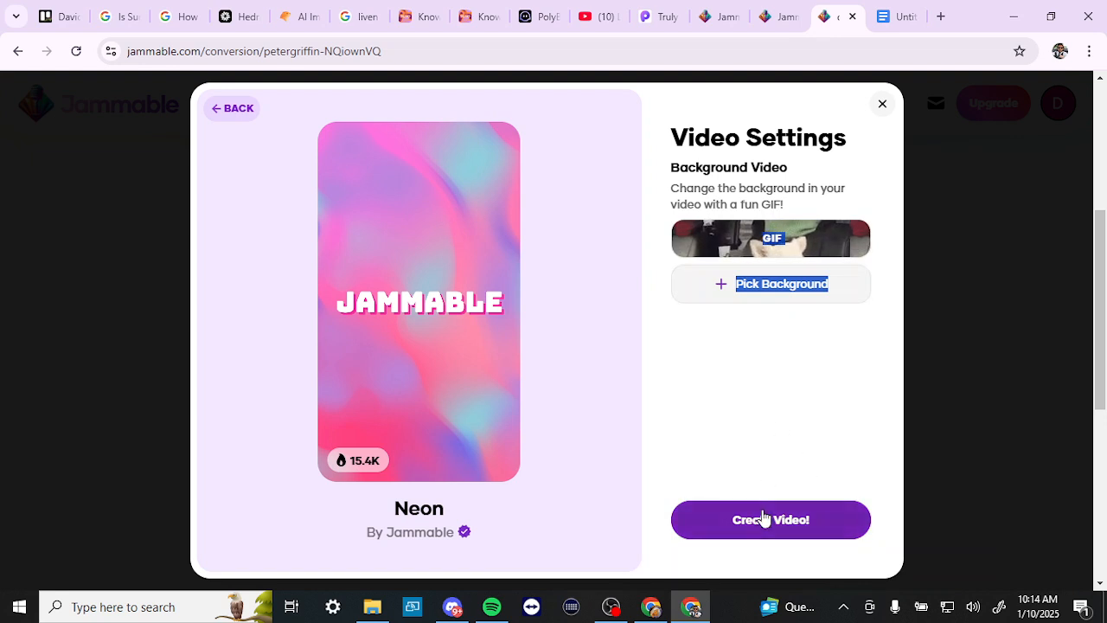
- Create the cover video, bringing up the 'Creating your video...' progress dialog
left_click(770, 519)
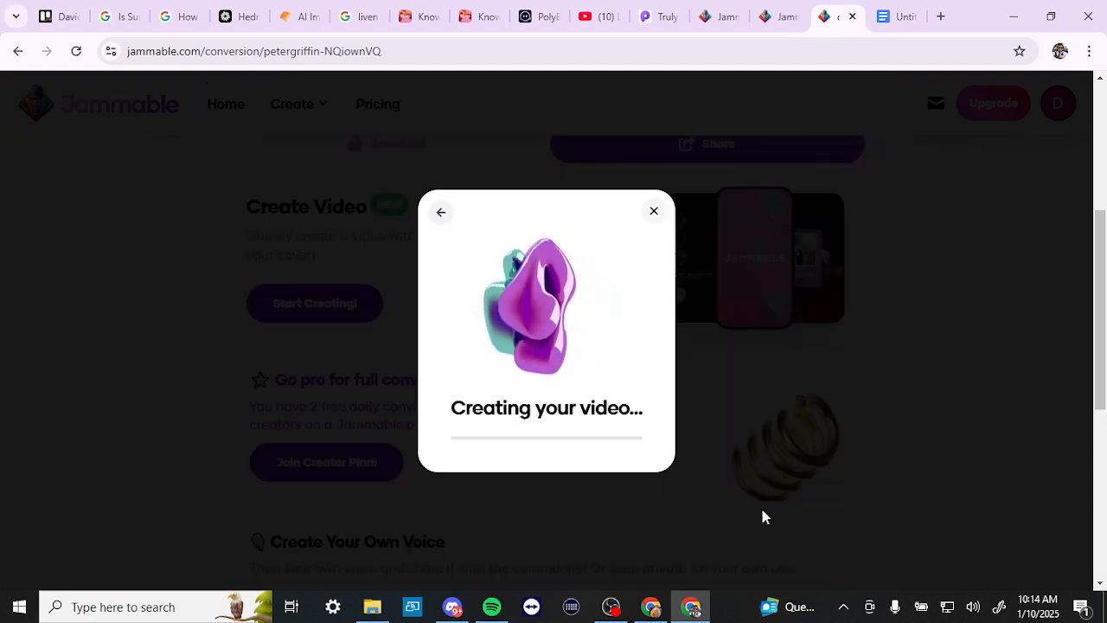
mouse_move(699, 384)
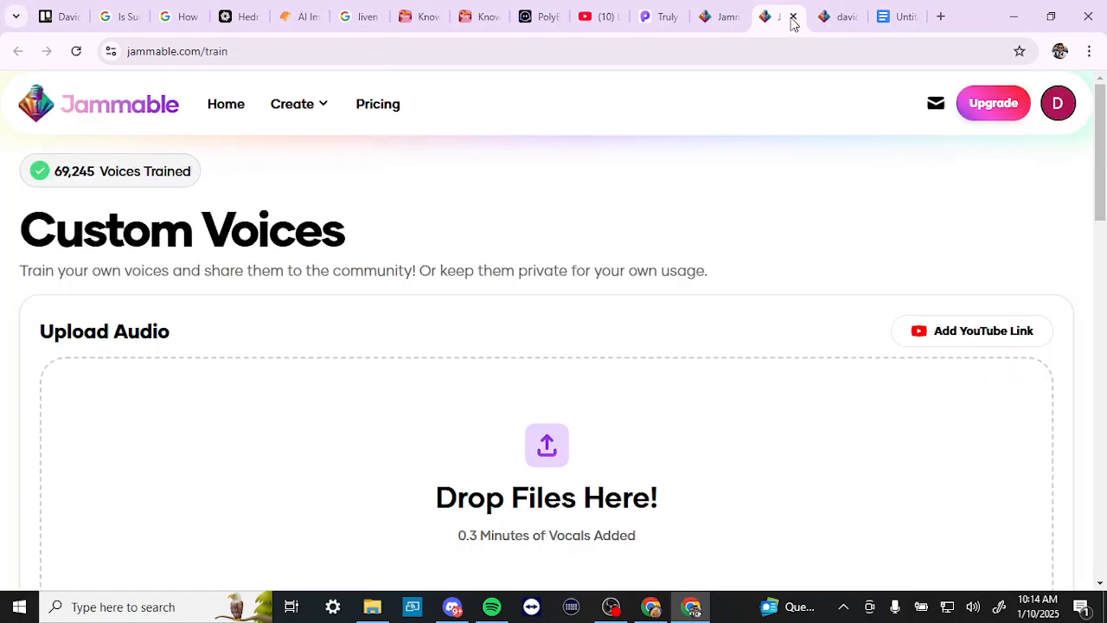
mouse_move(456, 241)
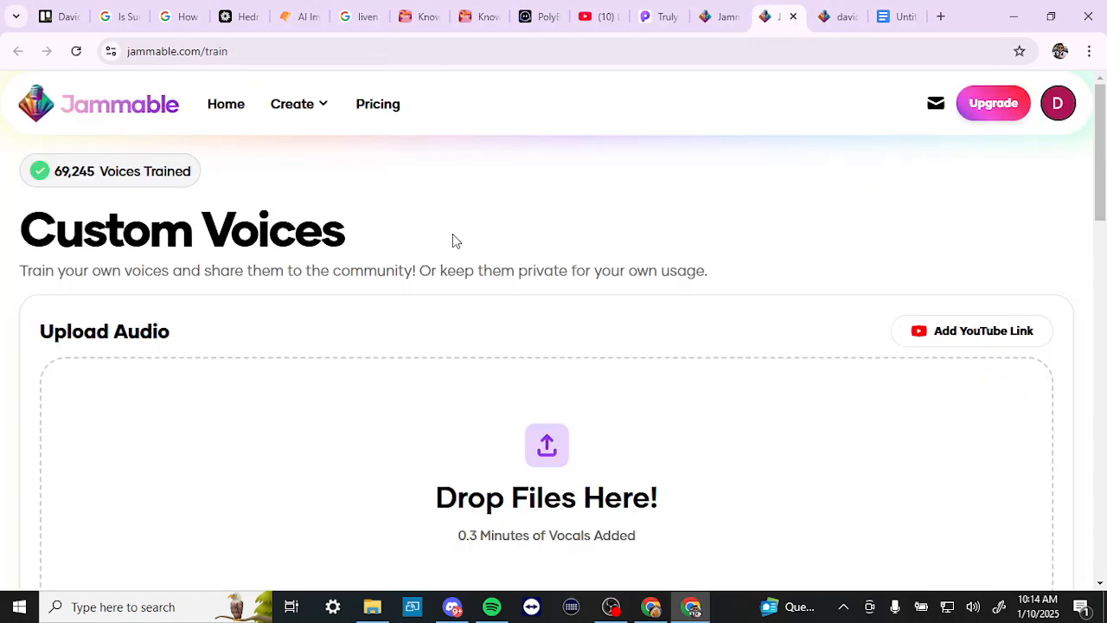
mouse_move(298, 103)
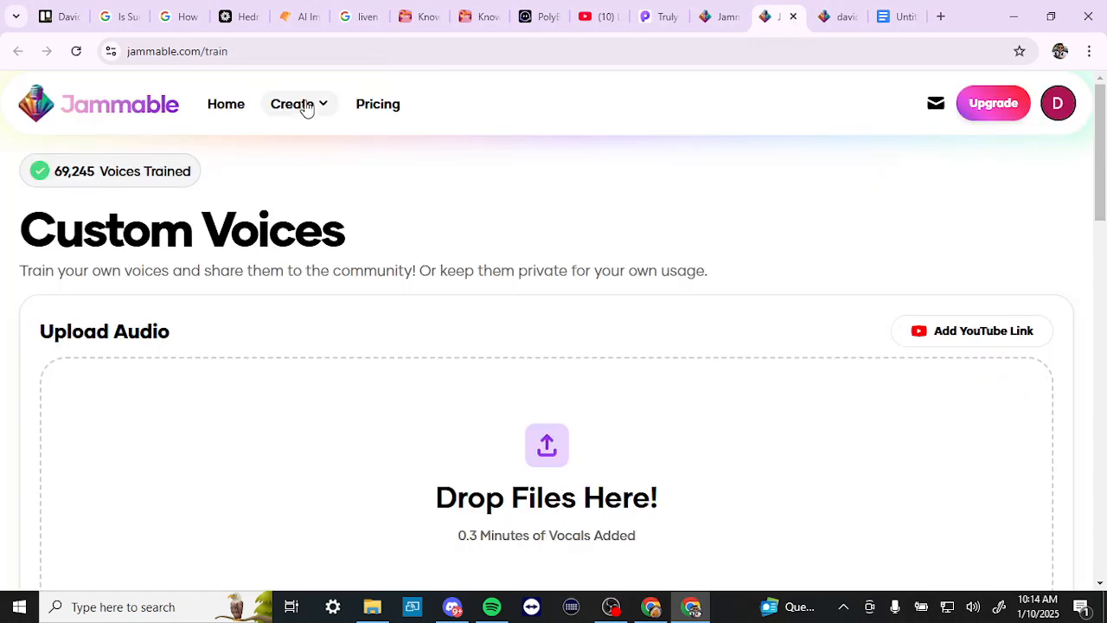
- Advance voice training with jammabletest.wav (0.3 min), rejected for the 6-minute minimum
left_click(292, 104)
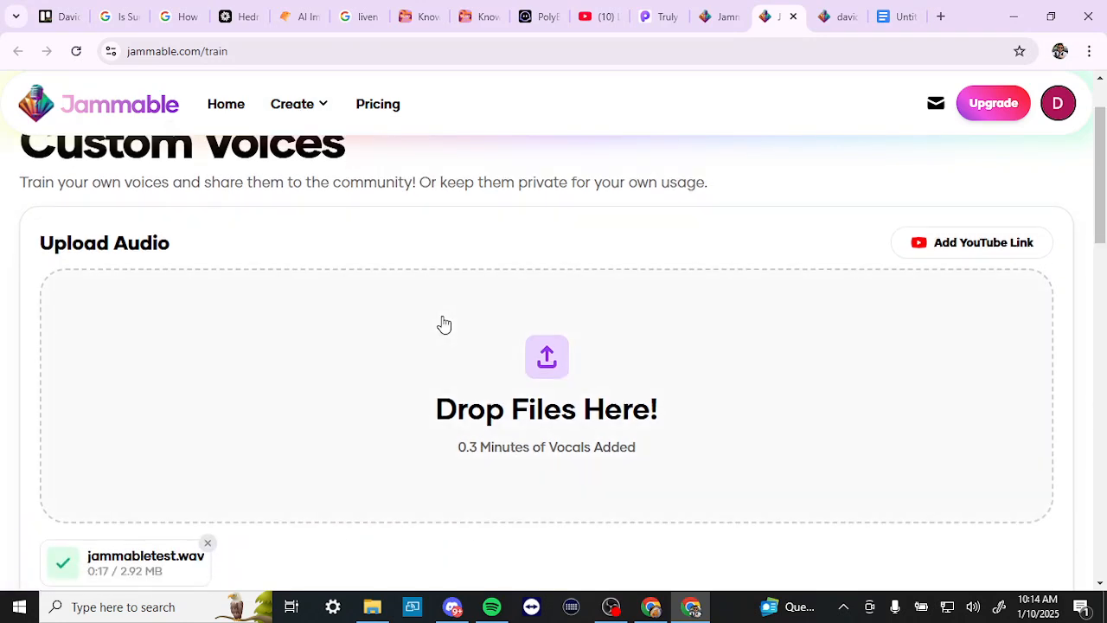
scroll("down", 3)
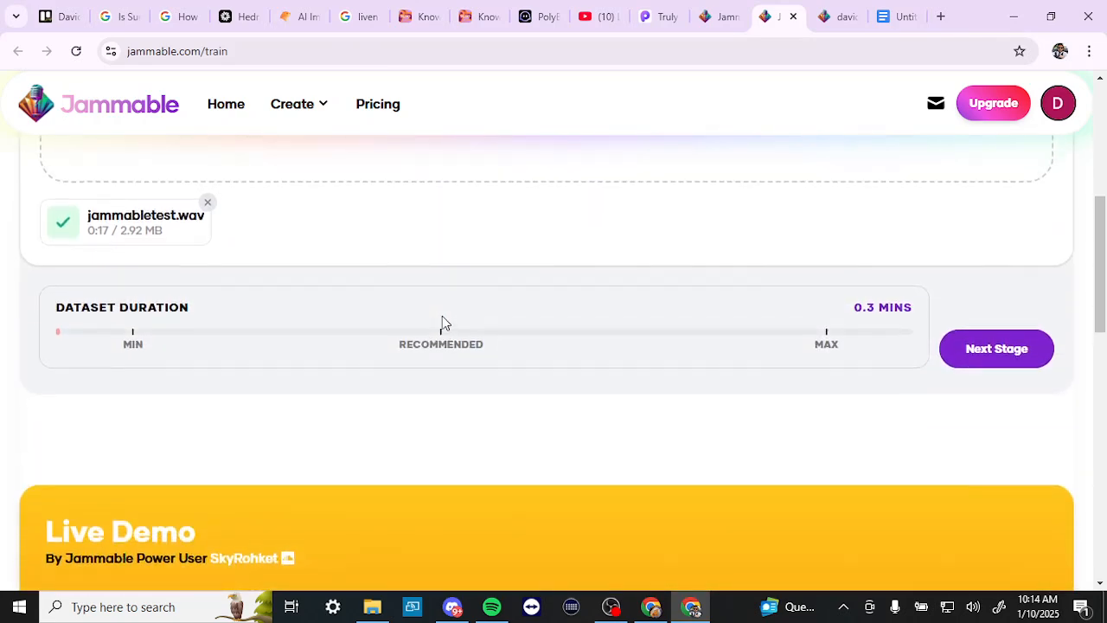
scroll("up", 3)
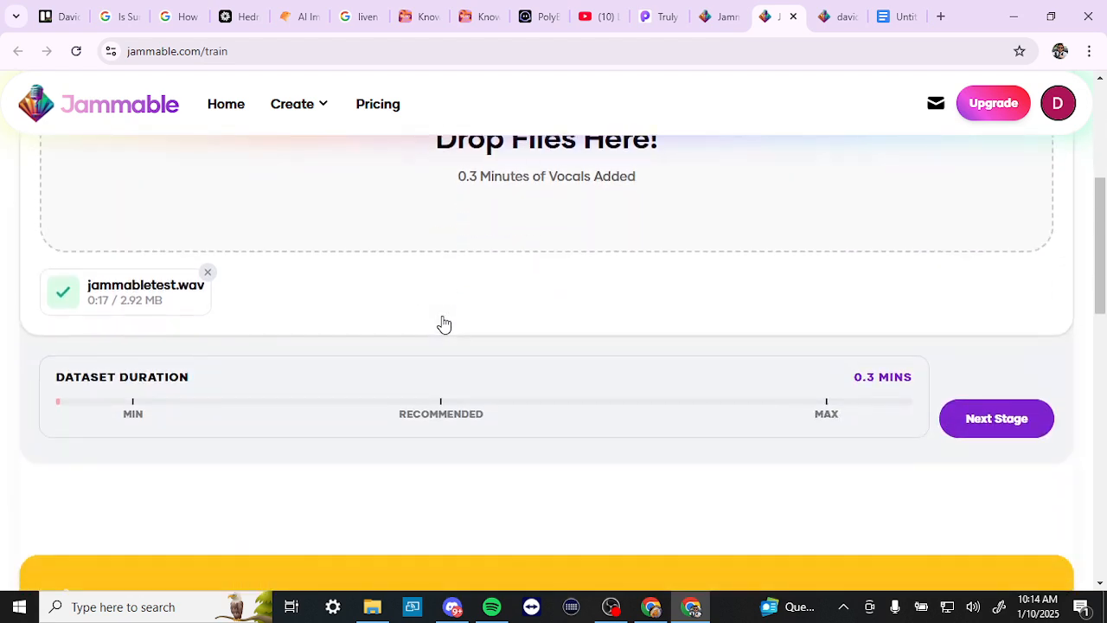
scroll("up", 3)
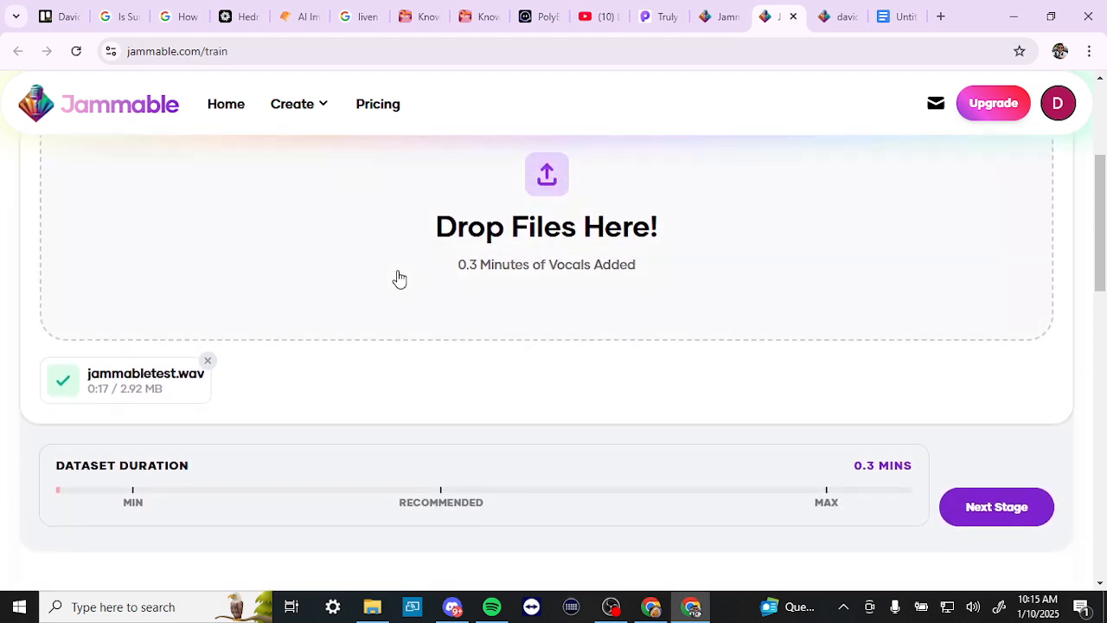
mouse_move(470, 402)
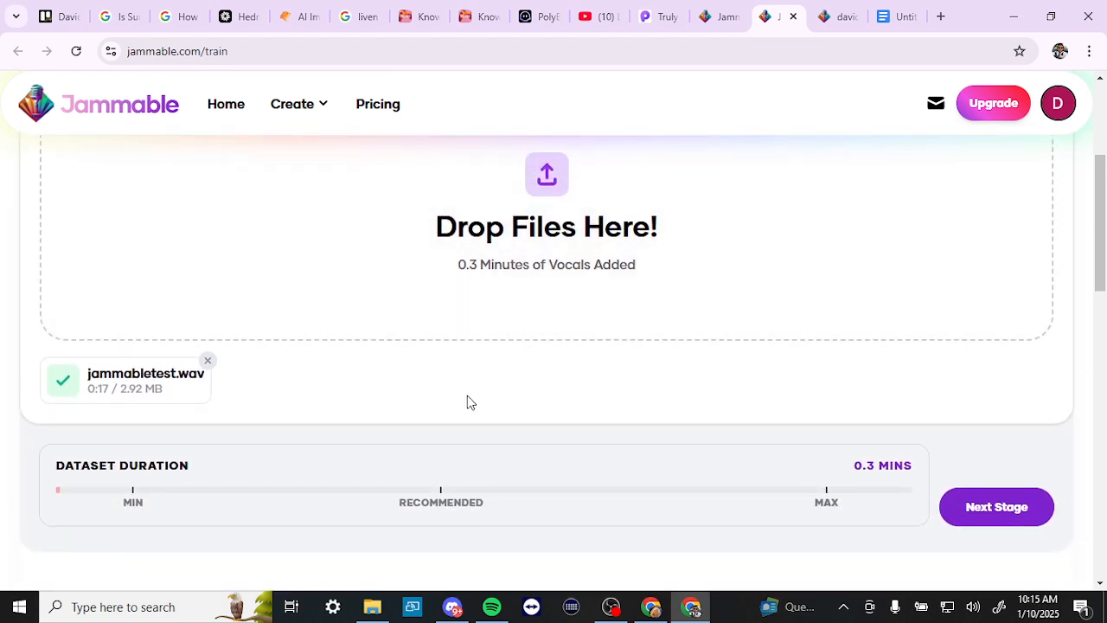
scroll("down", 3)
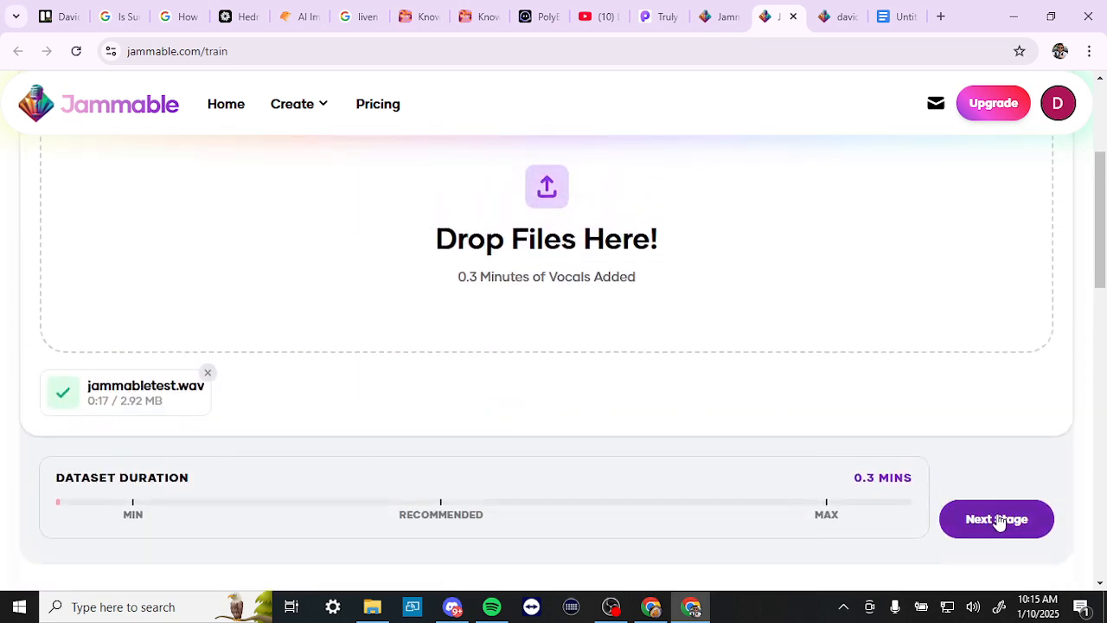
left_click(996, 519)
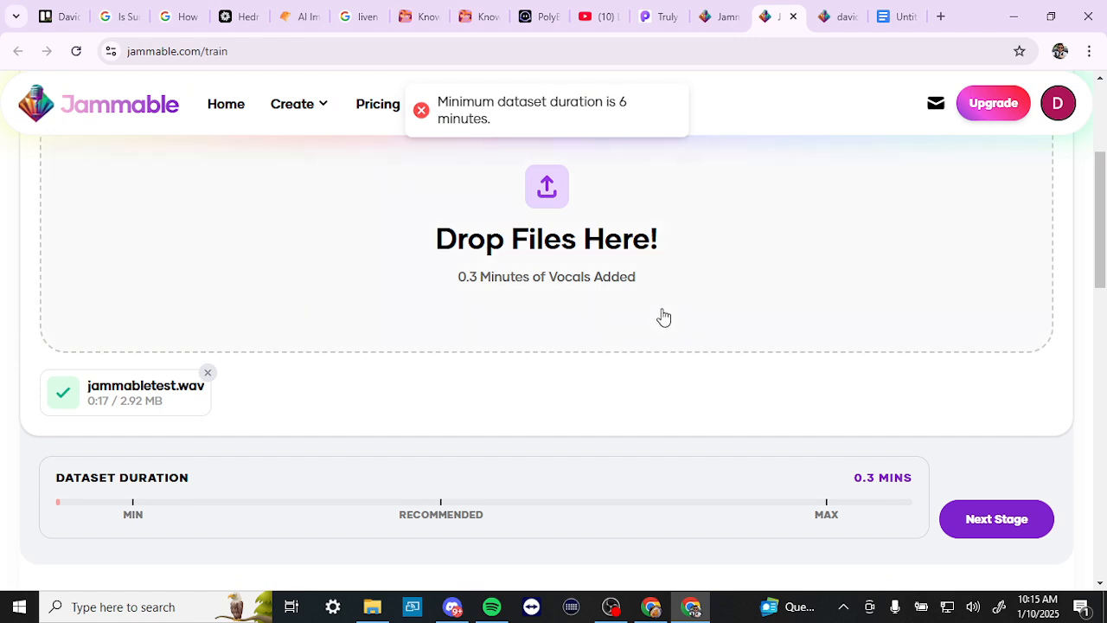
scroll("down", 3)
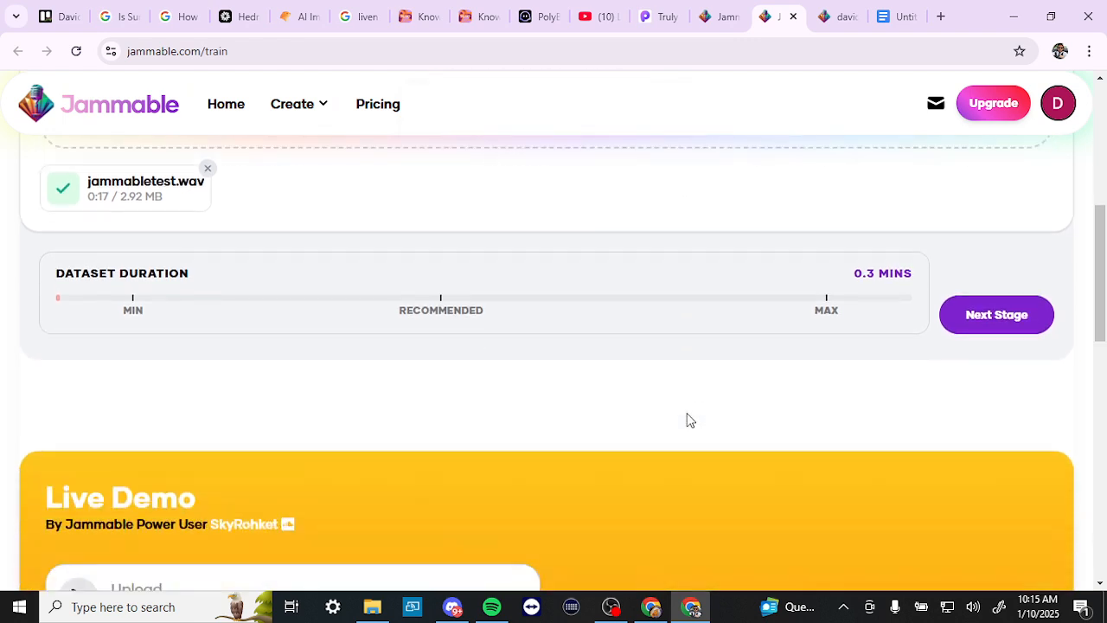
scroll("down", 3)
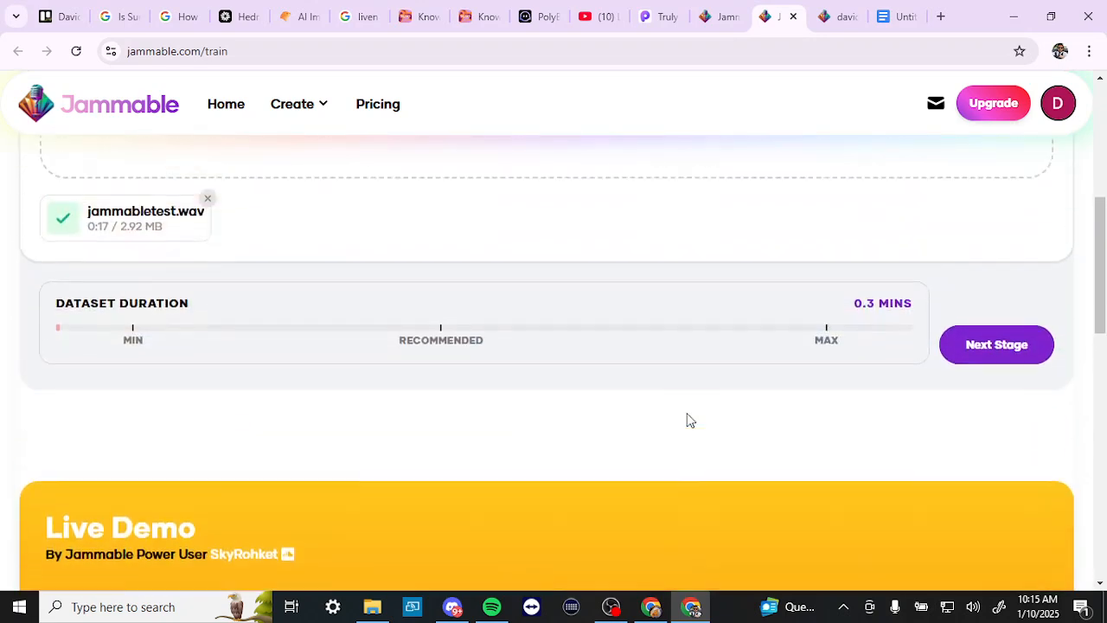
scroll("up", 3)
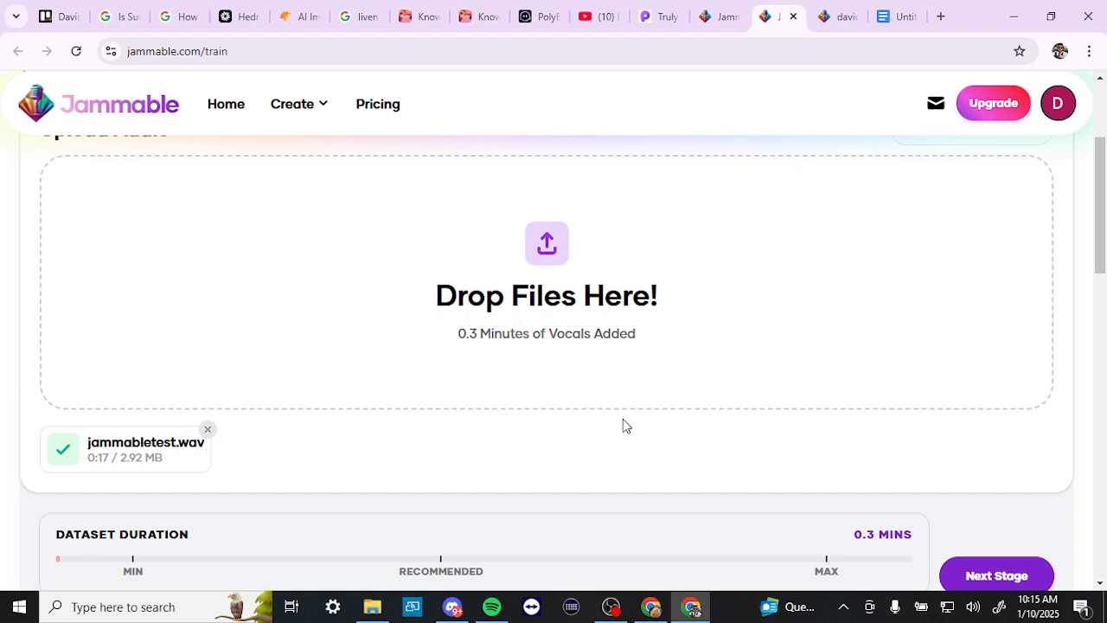
scroll("down", 3)
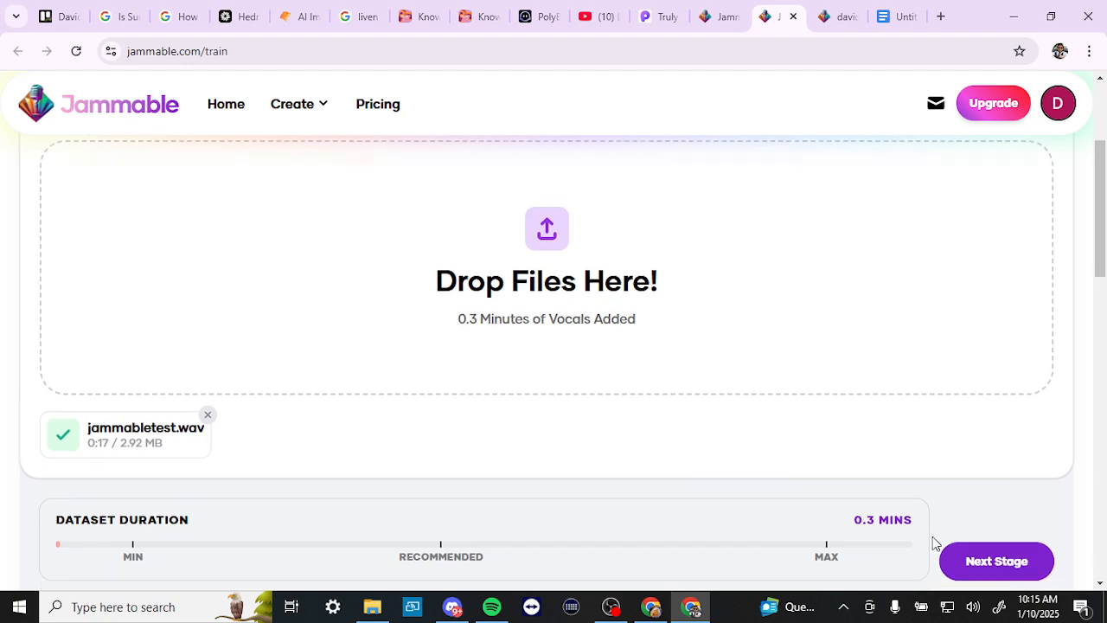
scroll("down", 3)
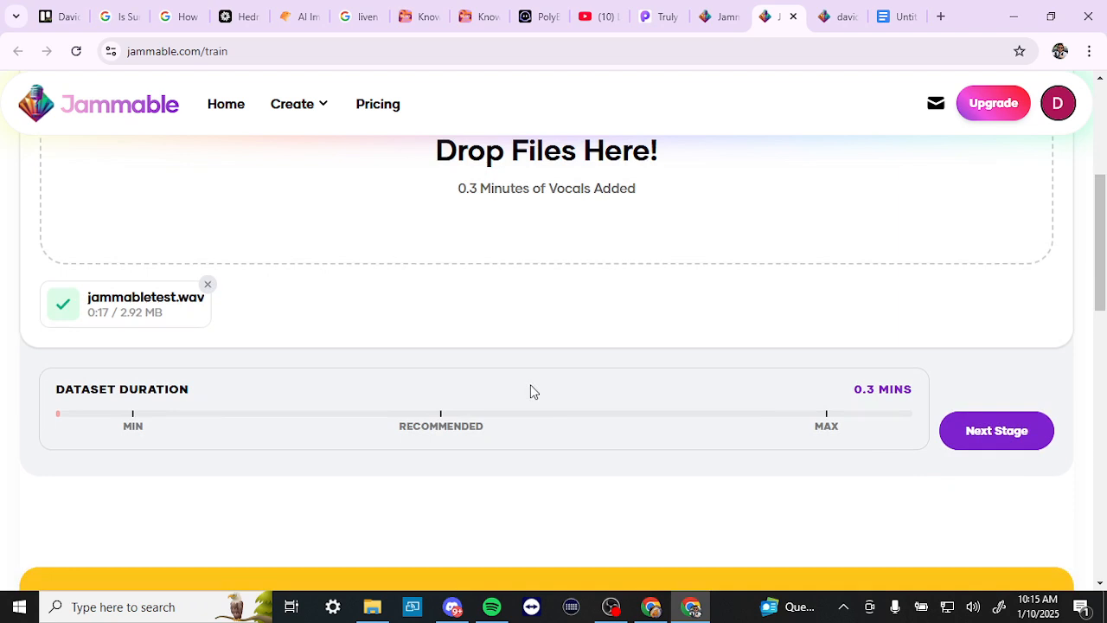
mouse_move(710, 178)
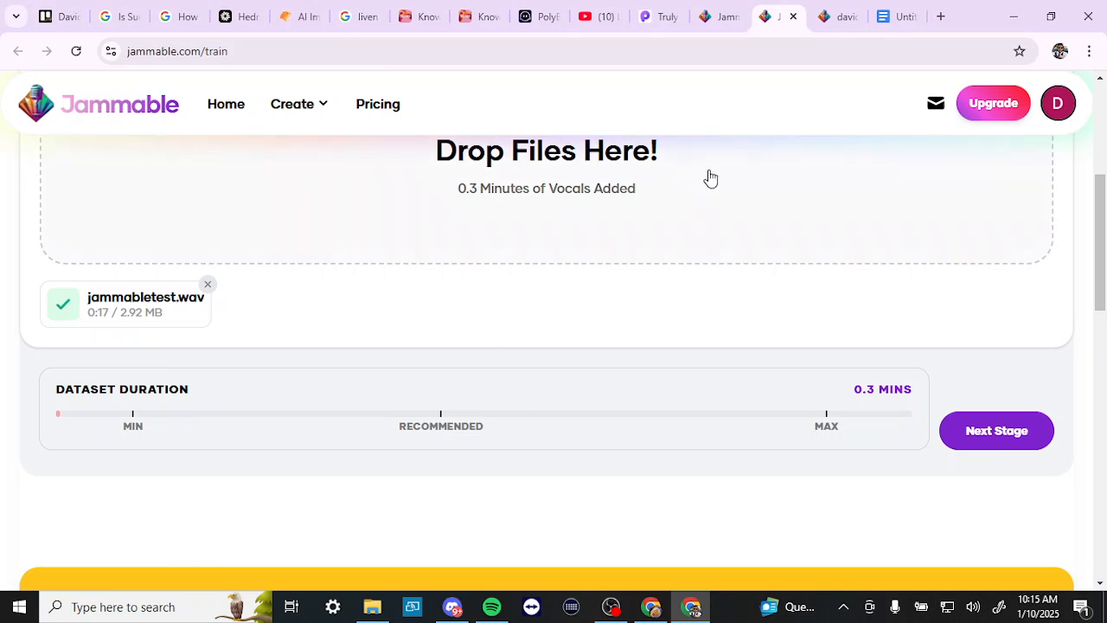
mouse_move(941, 415)
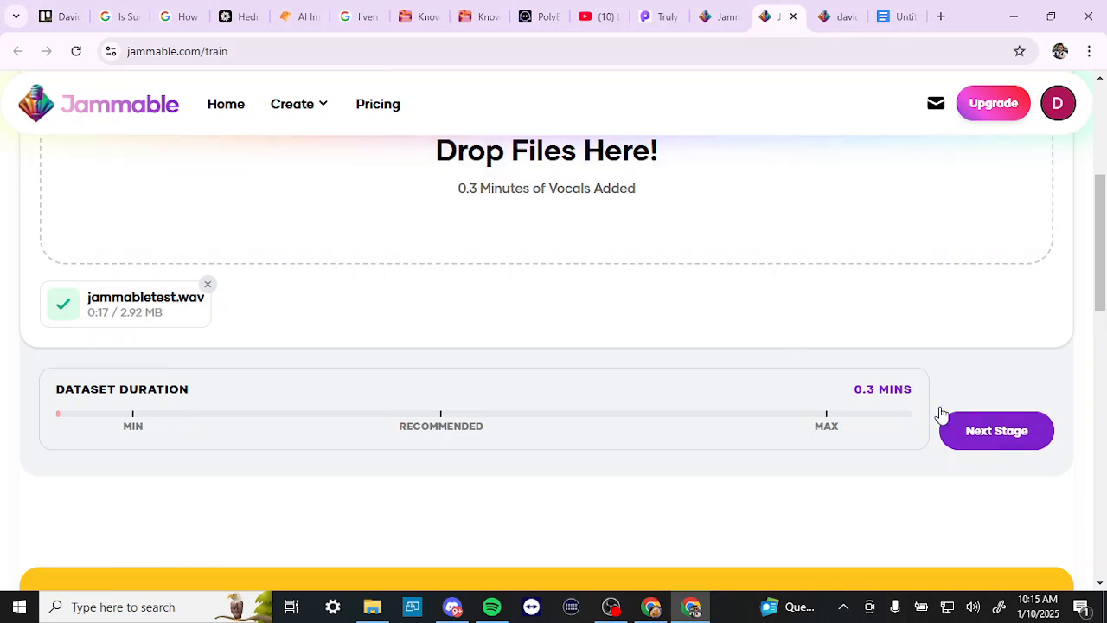
mouse_move(816, 247)
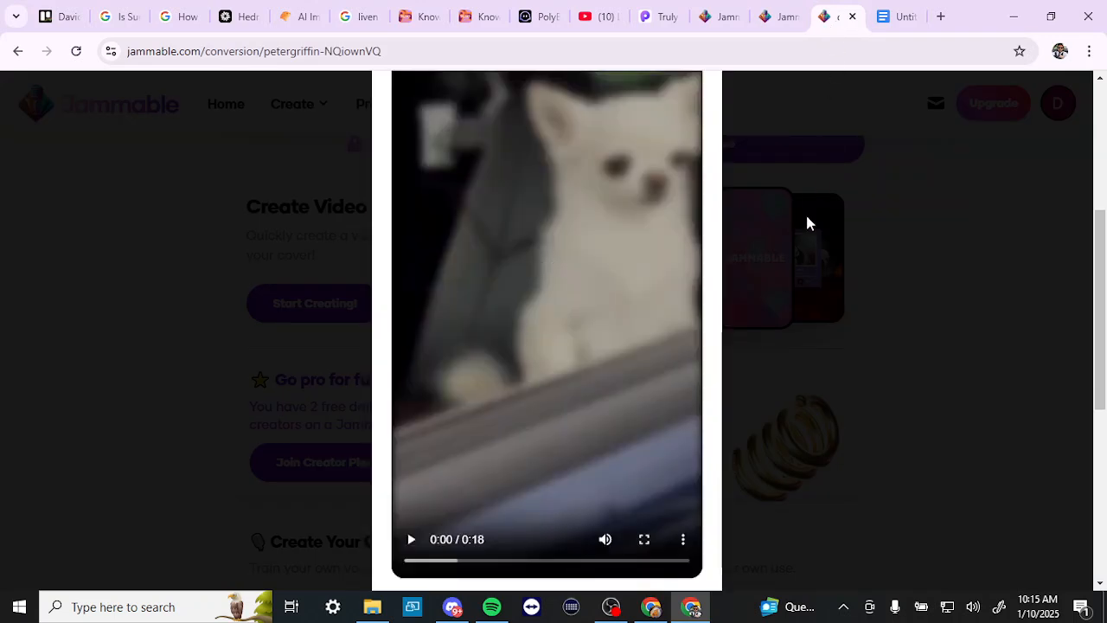
mouse_move(467, 492)
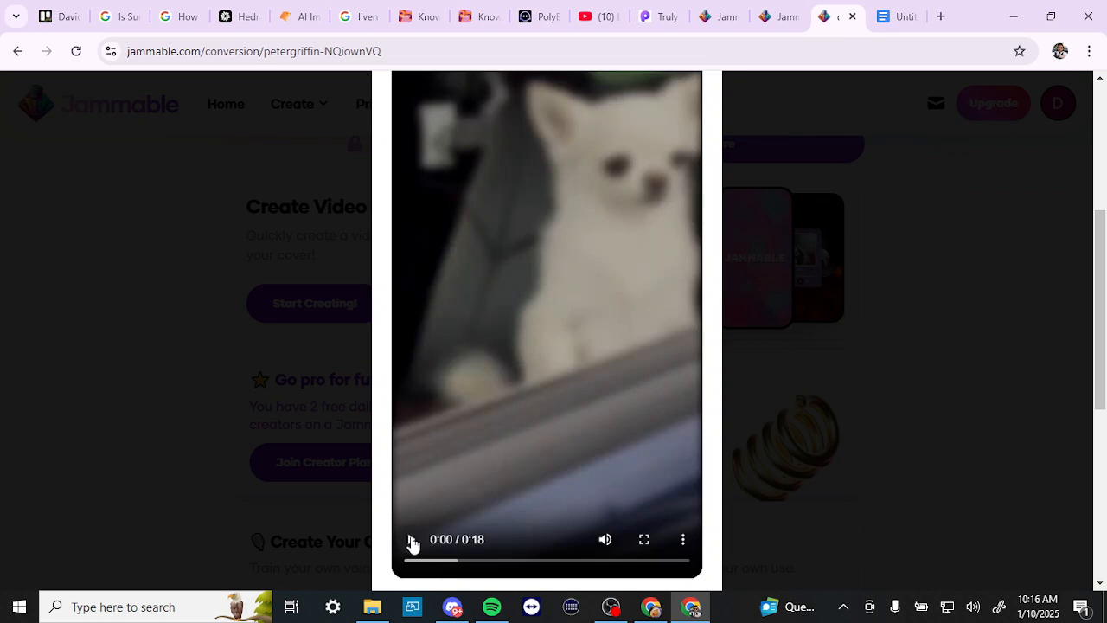
- Play the finished 18-second cover video through to its 'made with Jammable' ending
left_click(413, 540)
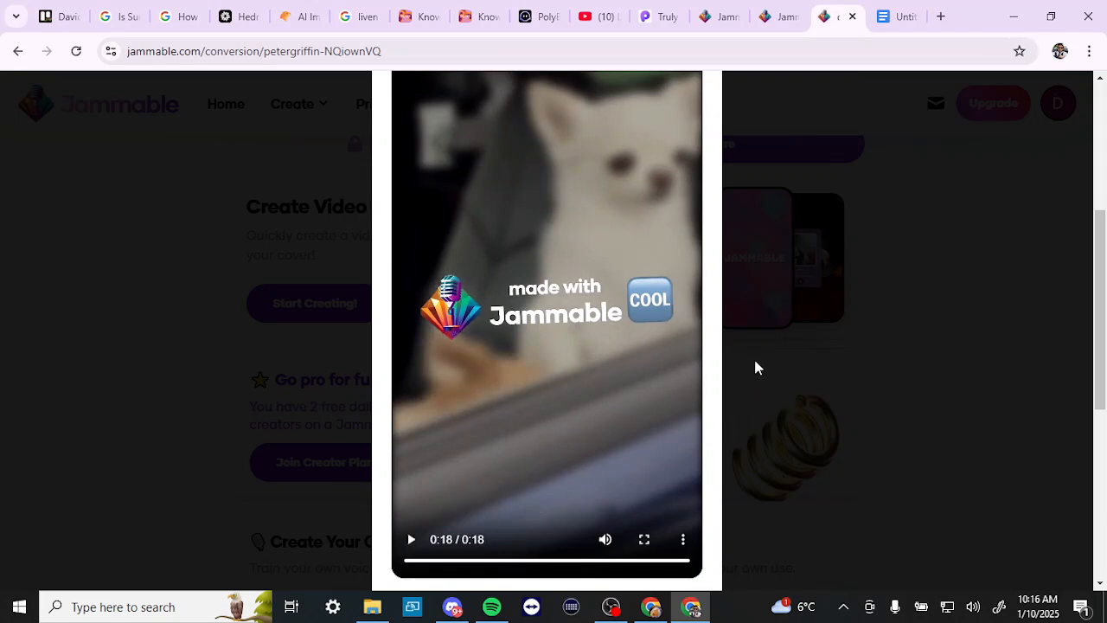
mouse_move(490, 242)
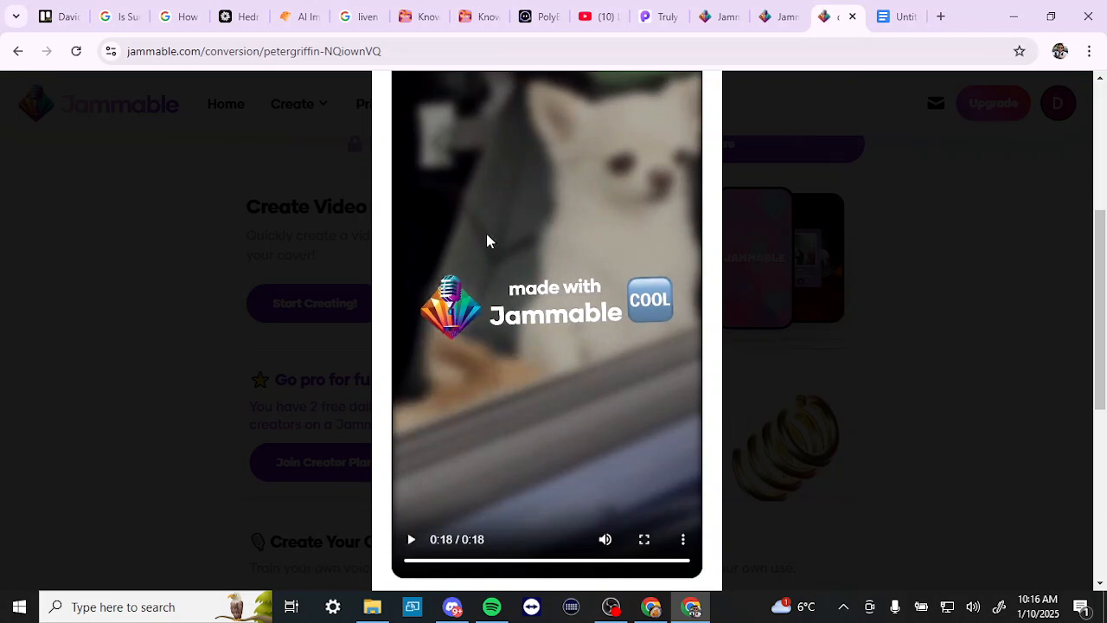
mouse_move(528, 336)
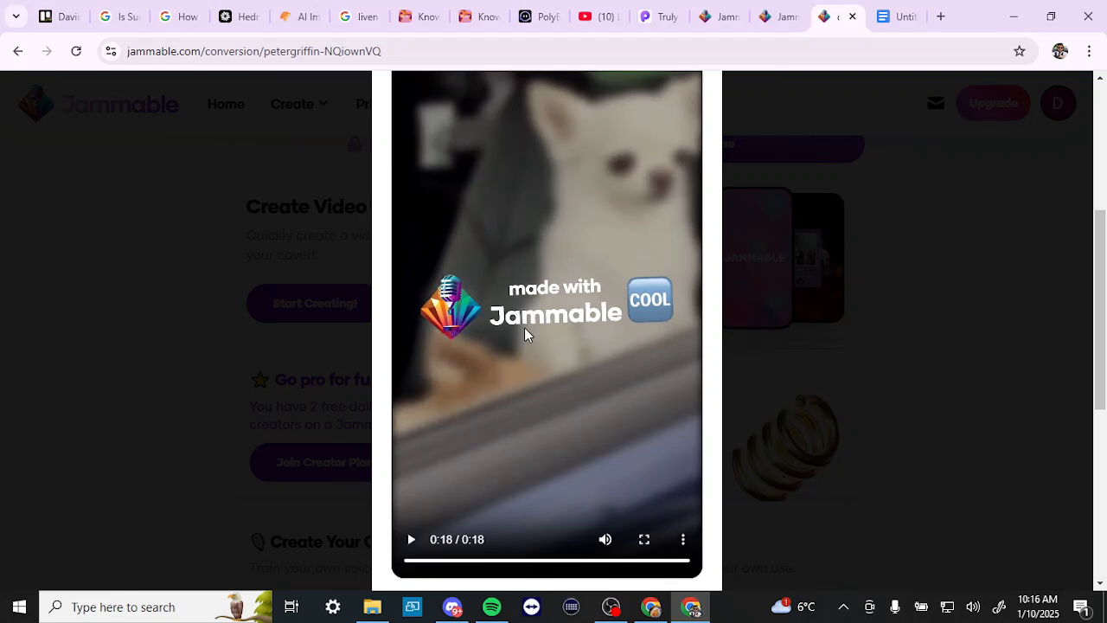
mouse_move(686, 487)
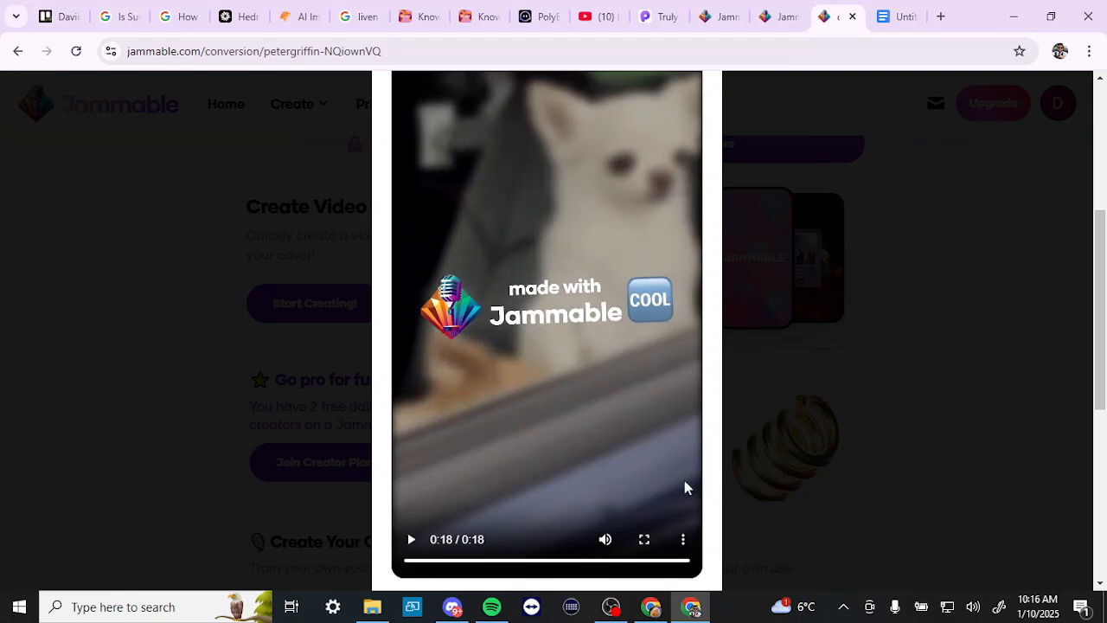
mouse_move(765, 256)
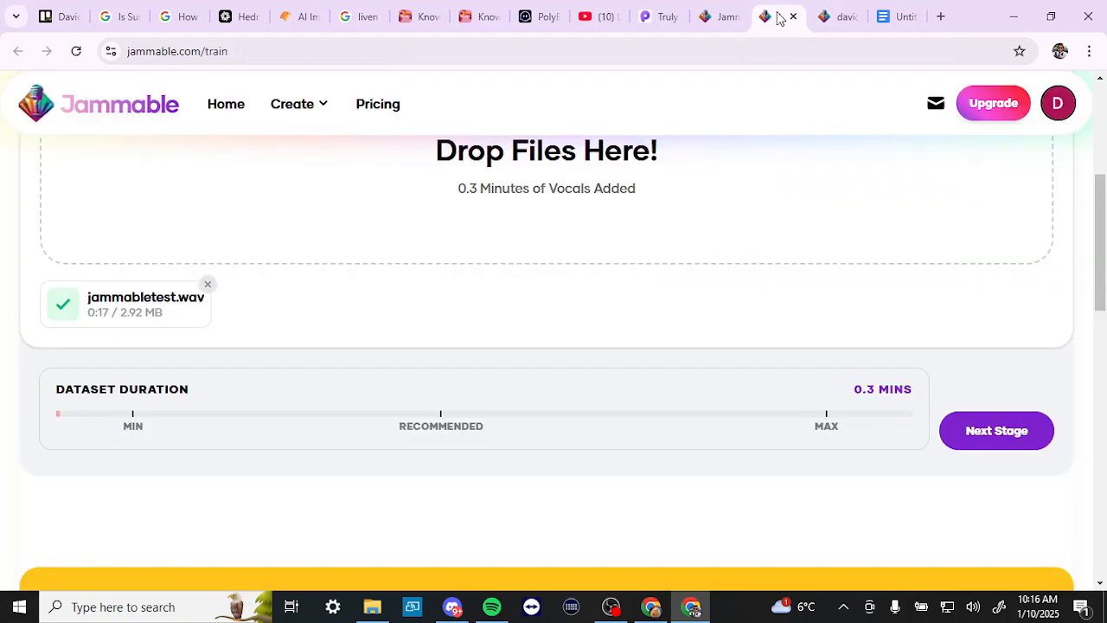
left_click(225, 104)
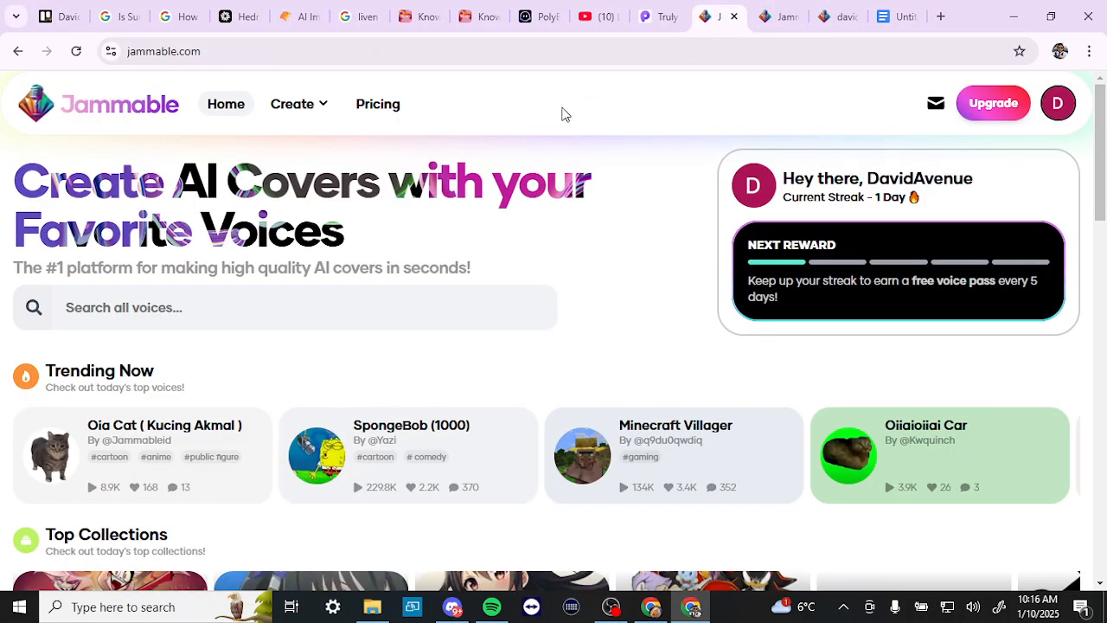
mouse_move(337, 135)
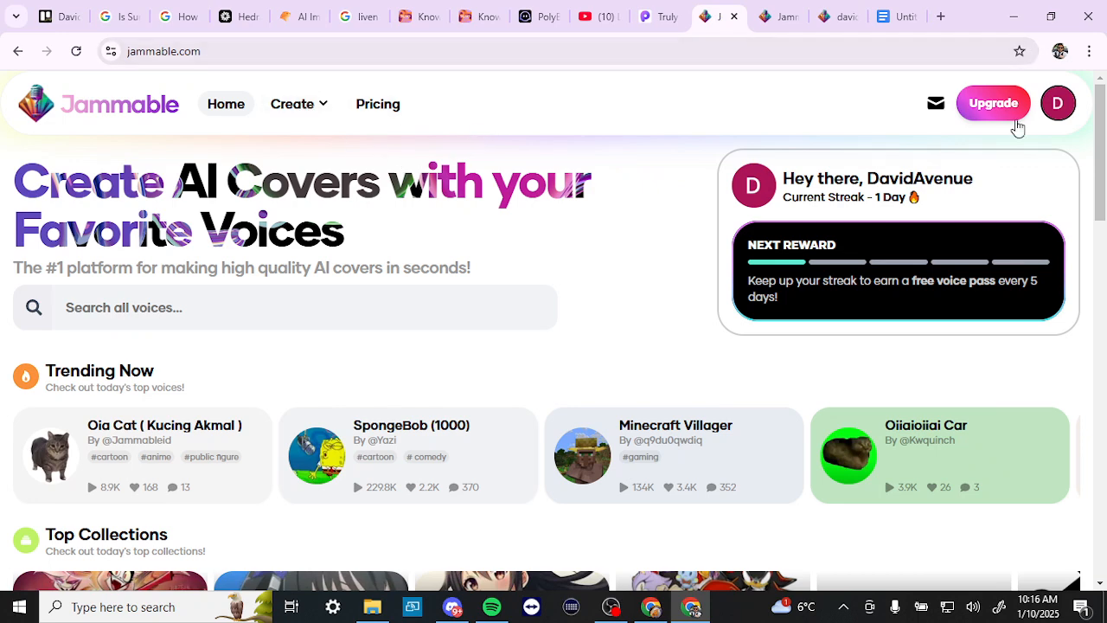
left_click(993, 103)
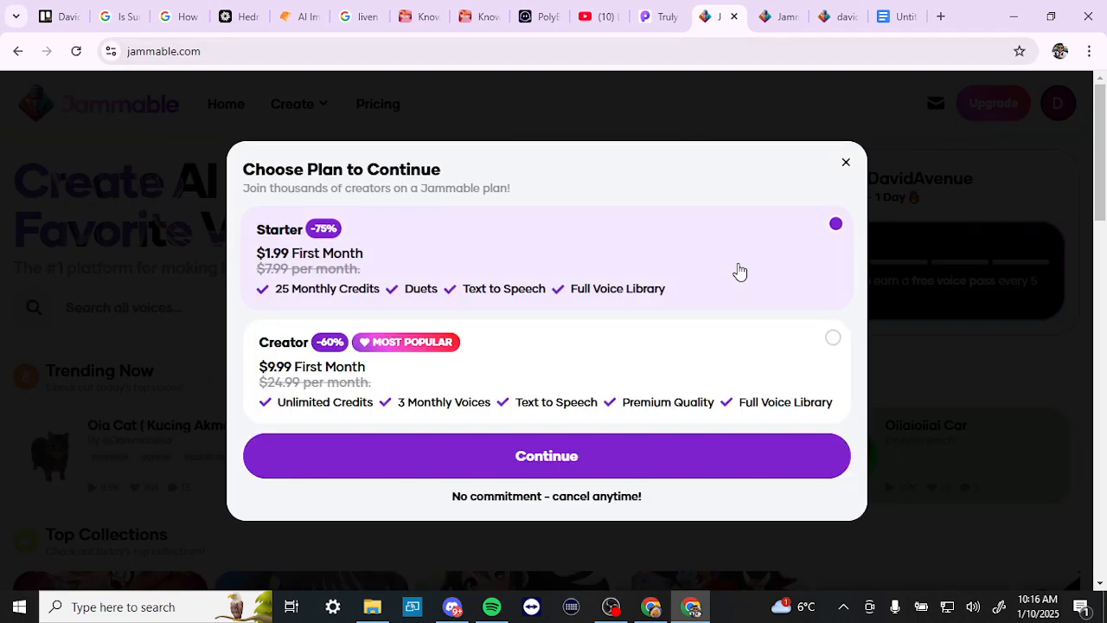
mouse_move(619, 267)
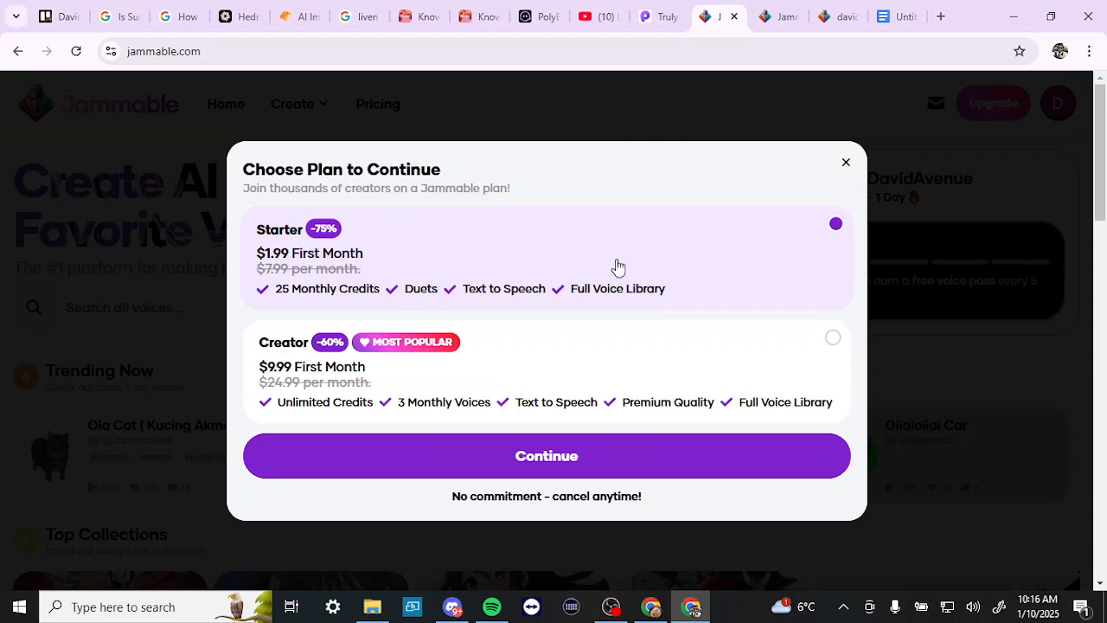
mouse_move(418, 268)
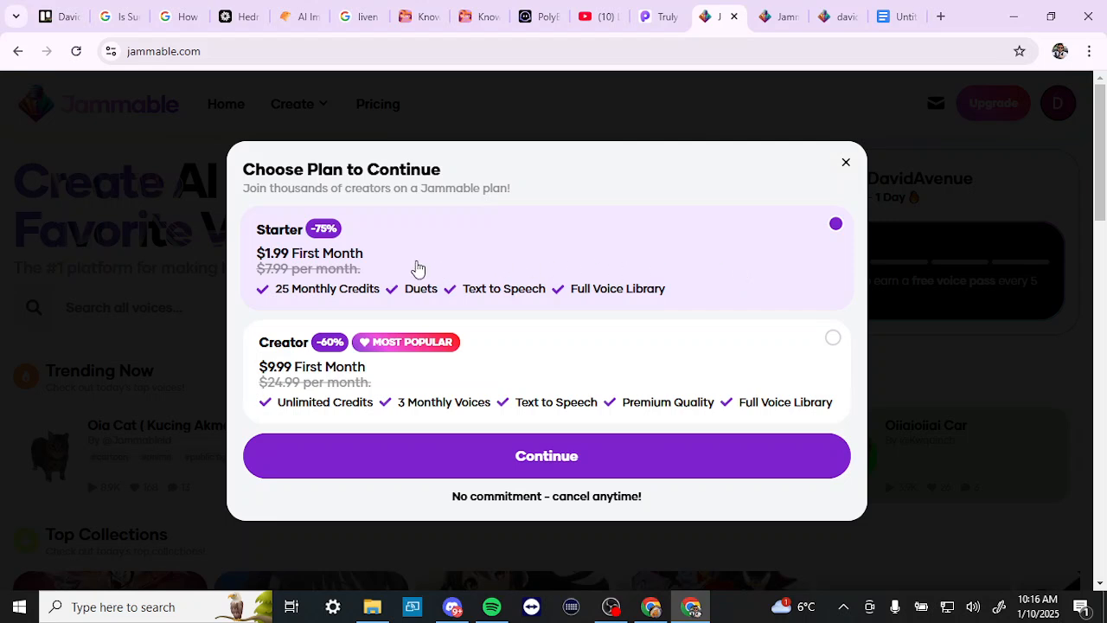
mouse_move(270, 257)
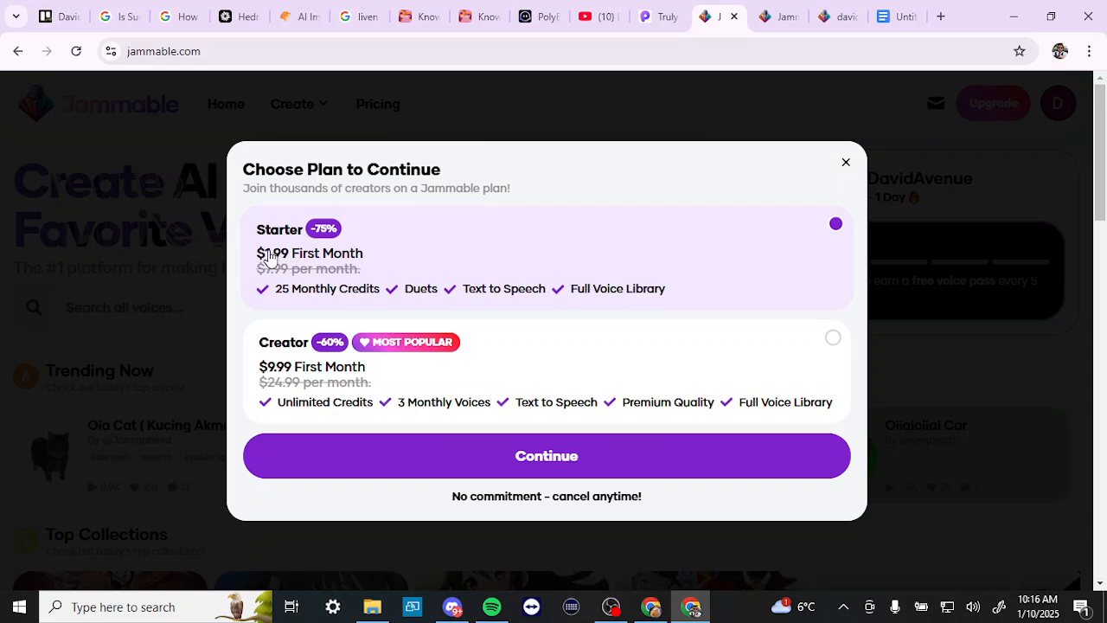
mouse_move(502, 349)
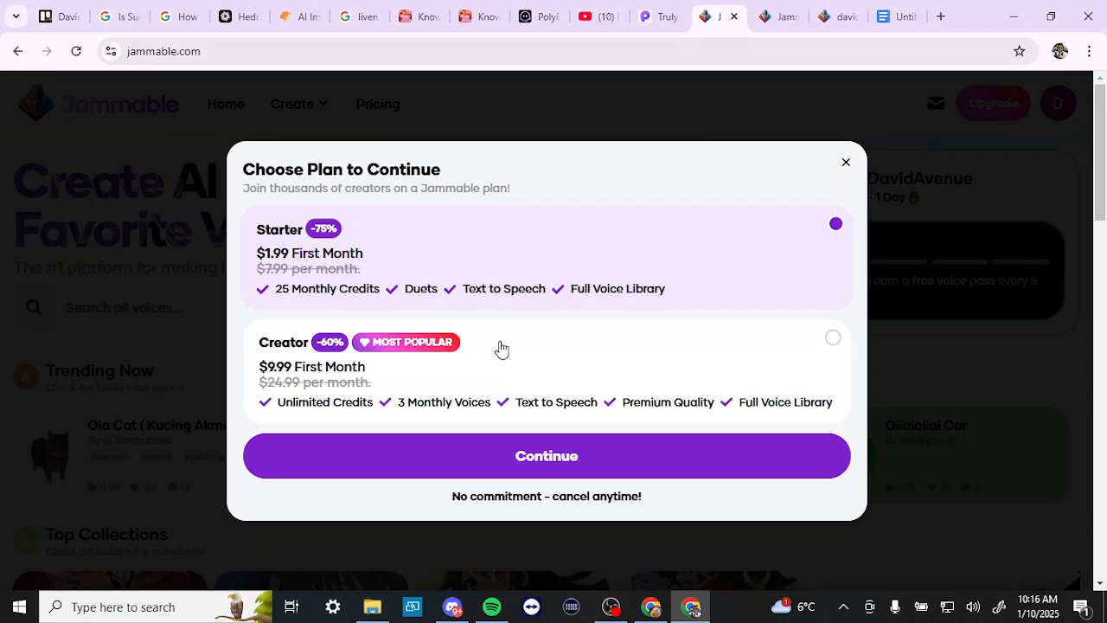
mouse_move(328, 346)
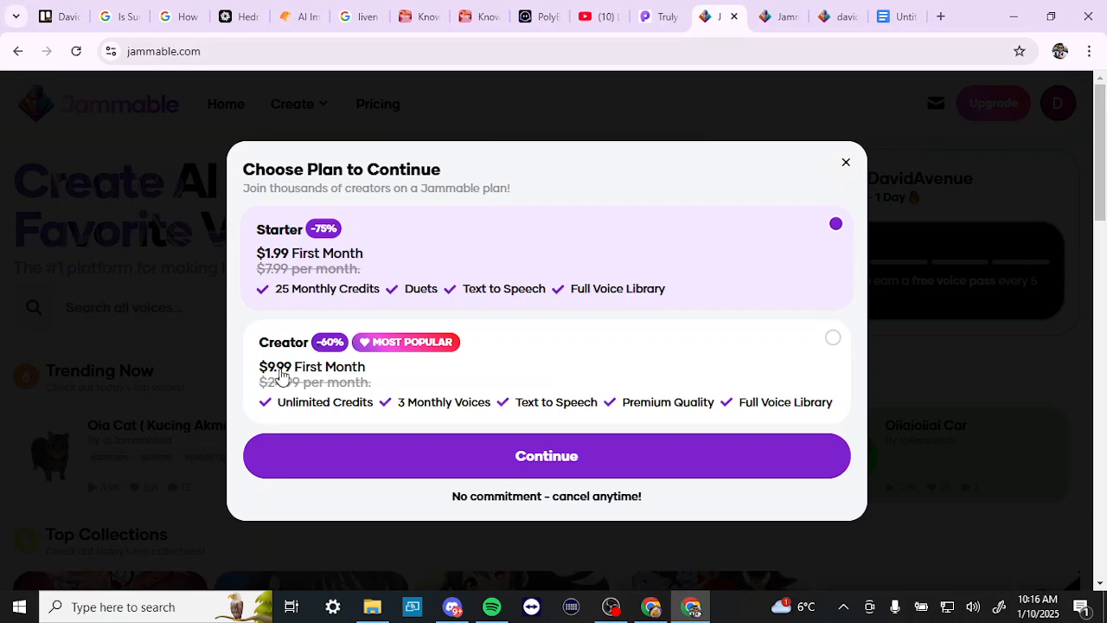
mouse_move(796, 178)
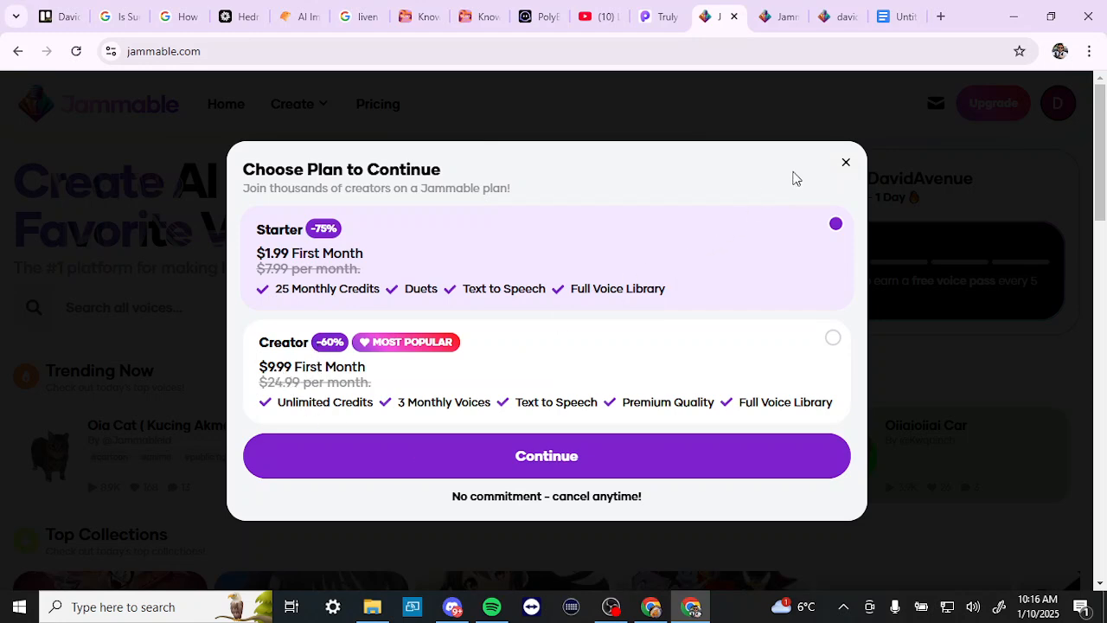
left_click(844, 163)
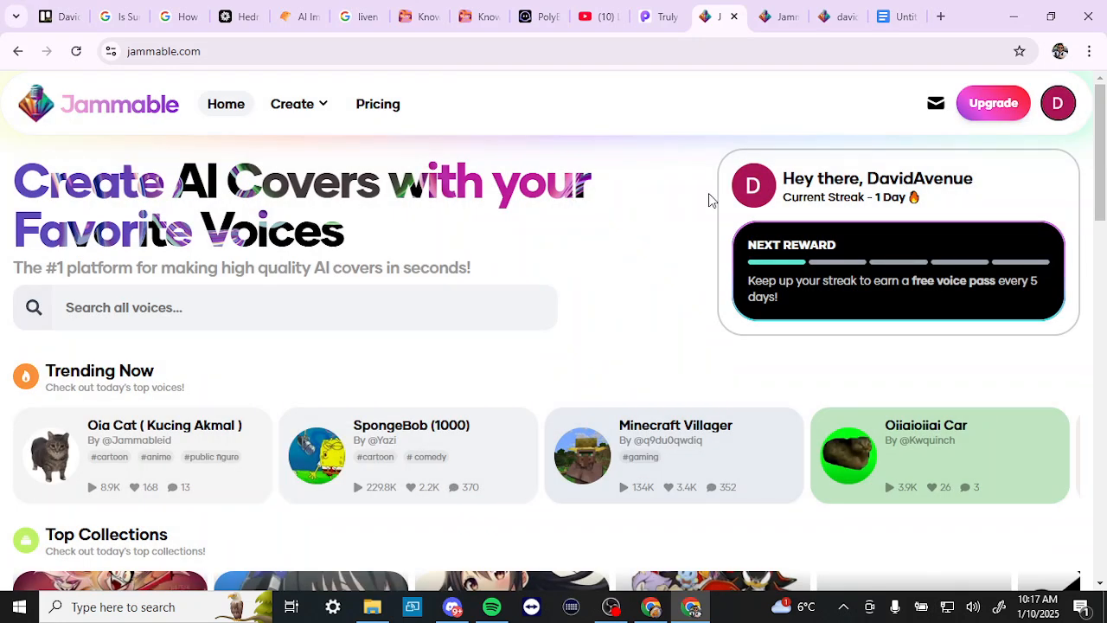
mouse_move(588, 232)
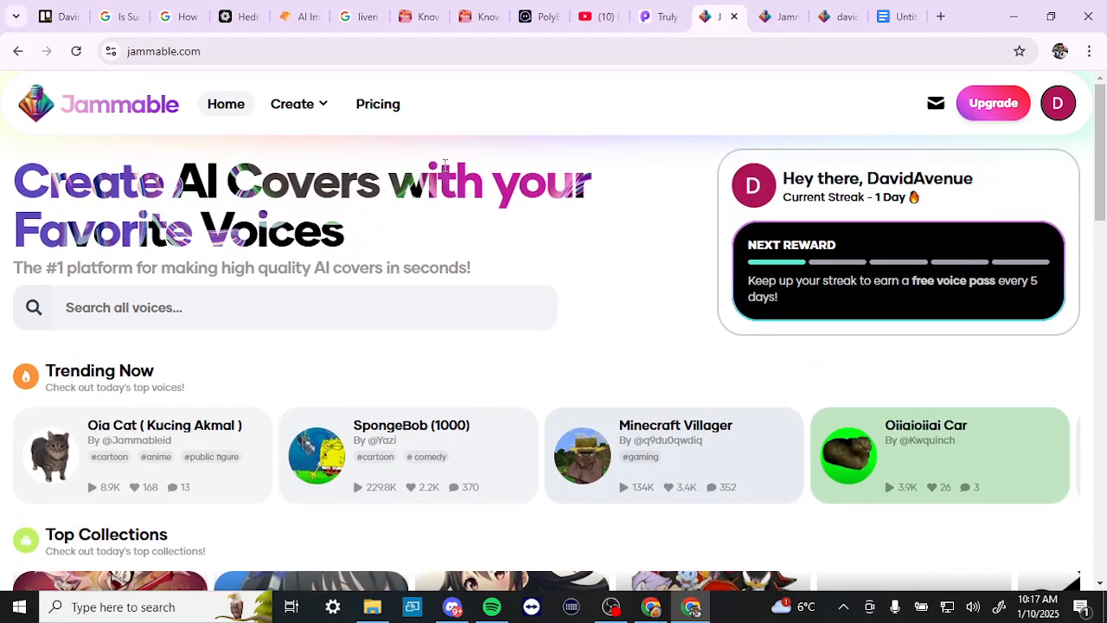
- Add Oia Cat and SpongeBob as Duet voices and move on to the song upload stage
left_click(298, 104)
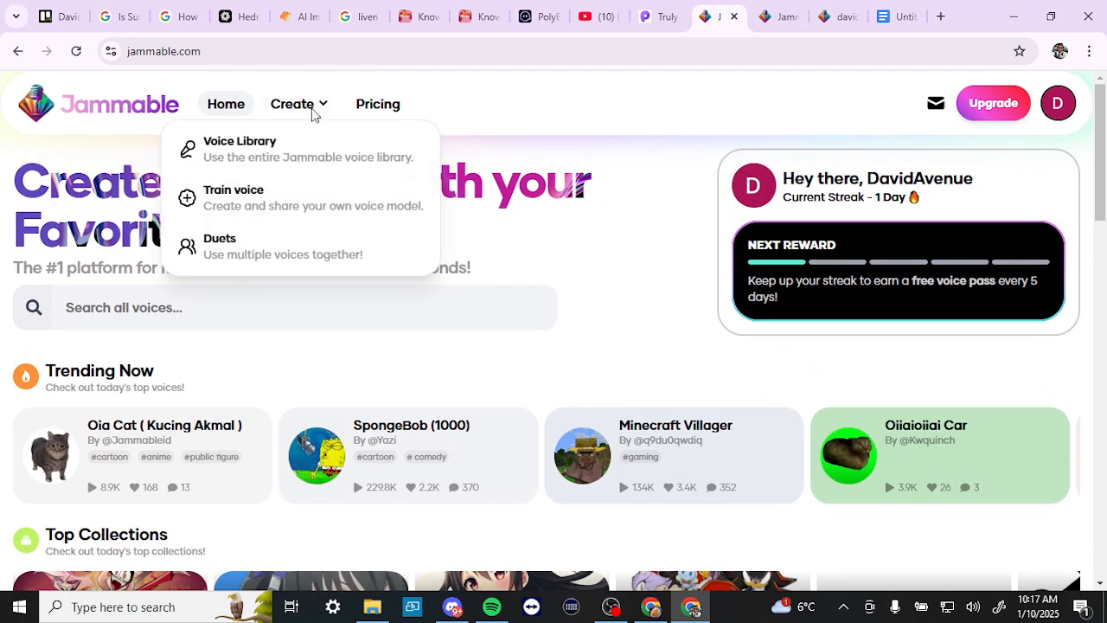
mouse_move(242, 245)
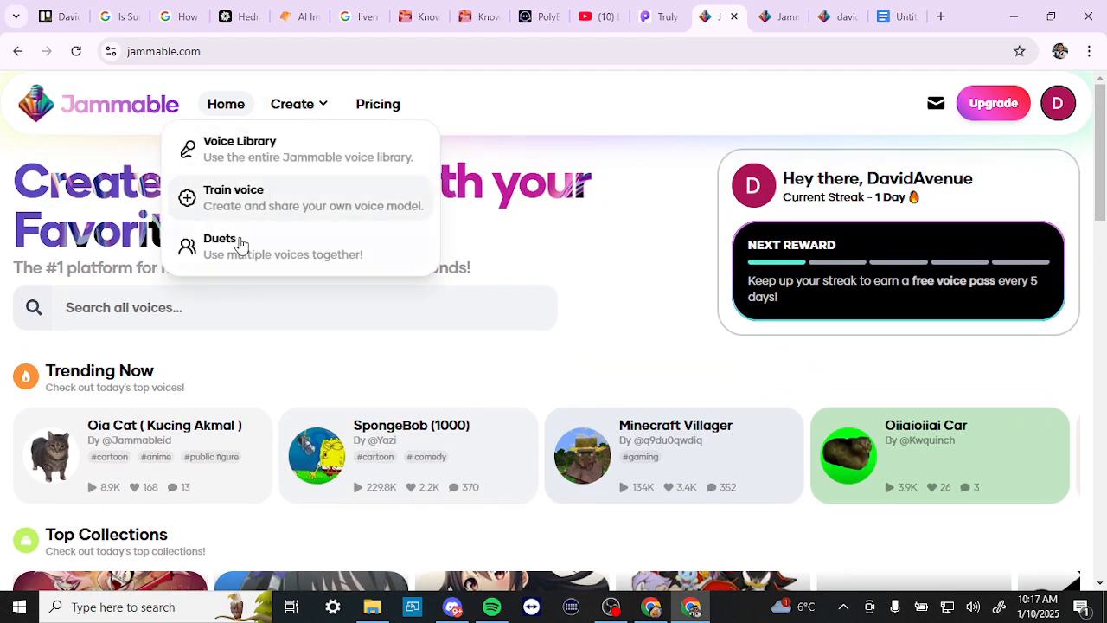
mouse_move(239, 246)
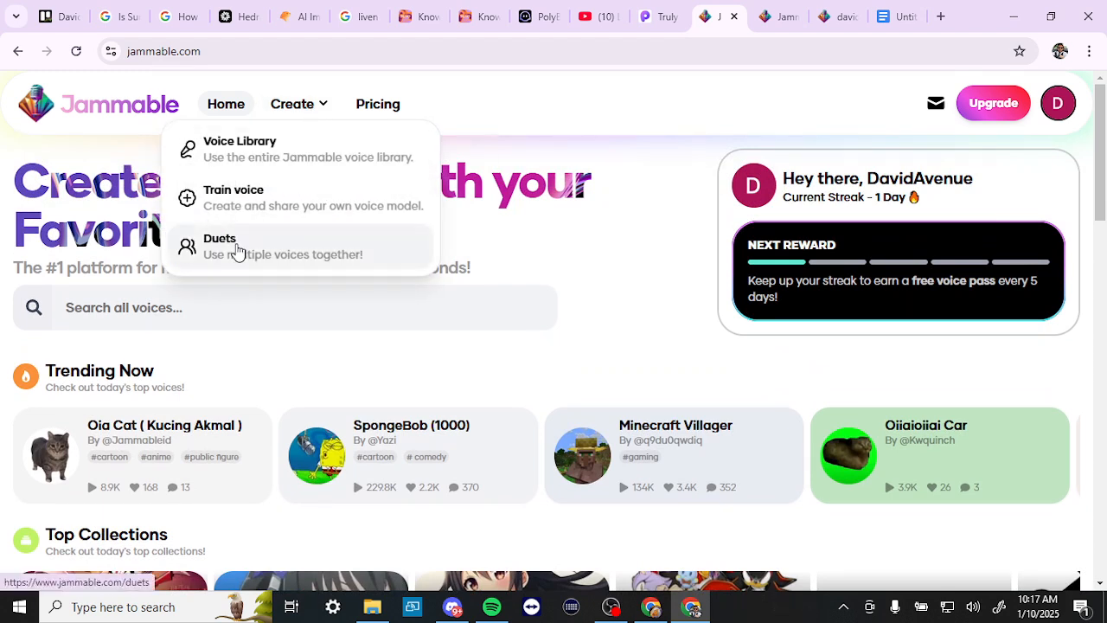
left_click(219, 246)
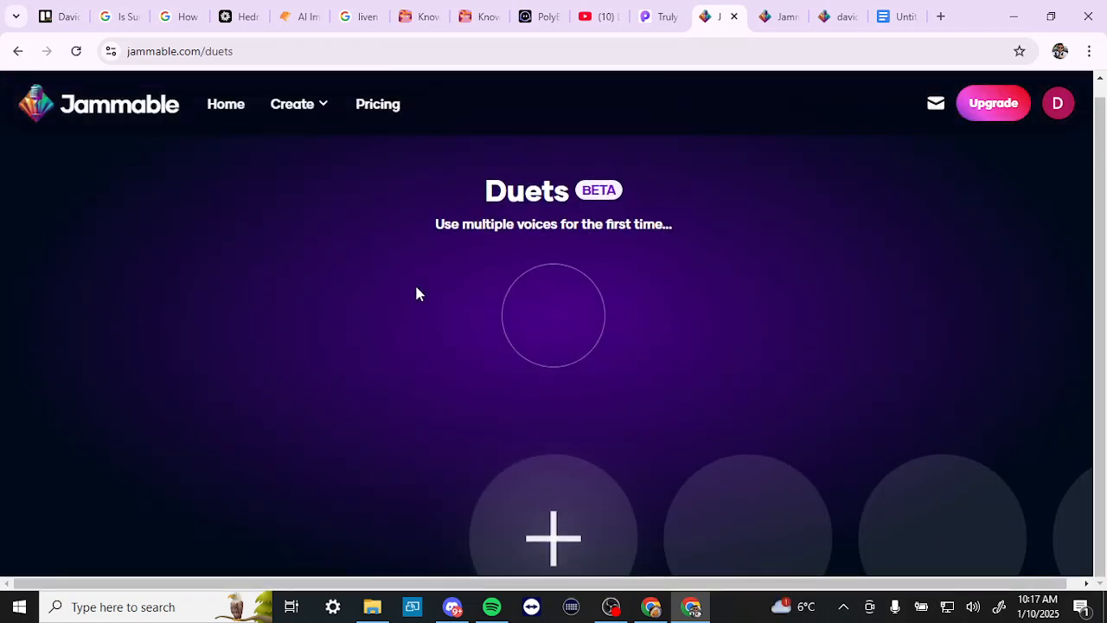
mouse_move(553, 519)
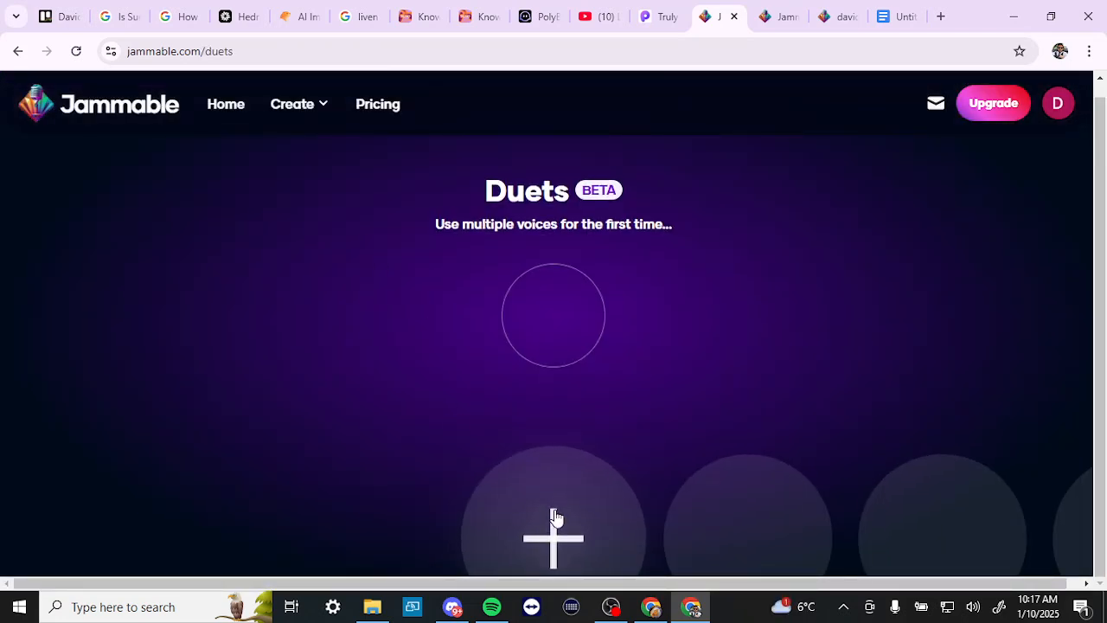
left_click(553, 536)
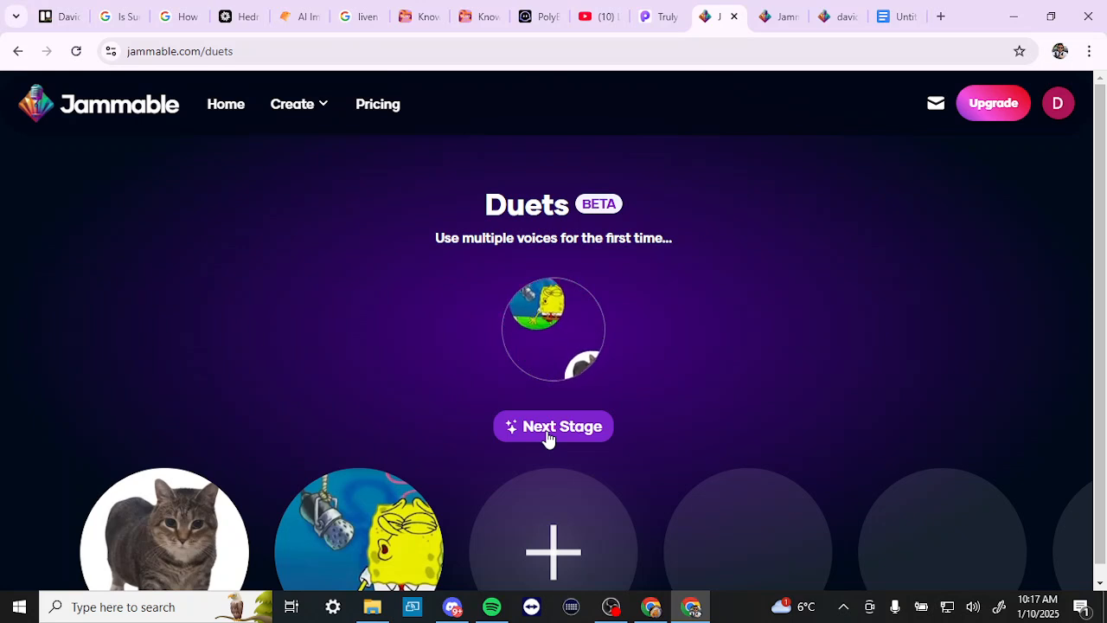
left_click(553, 426)
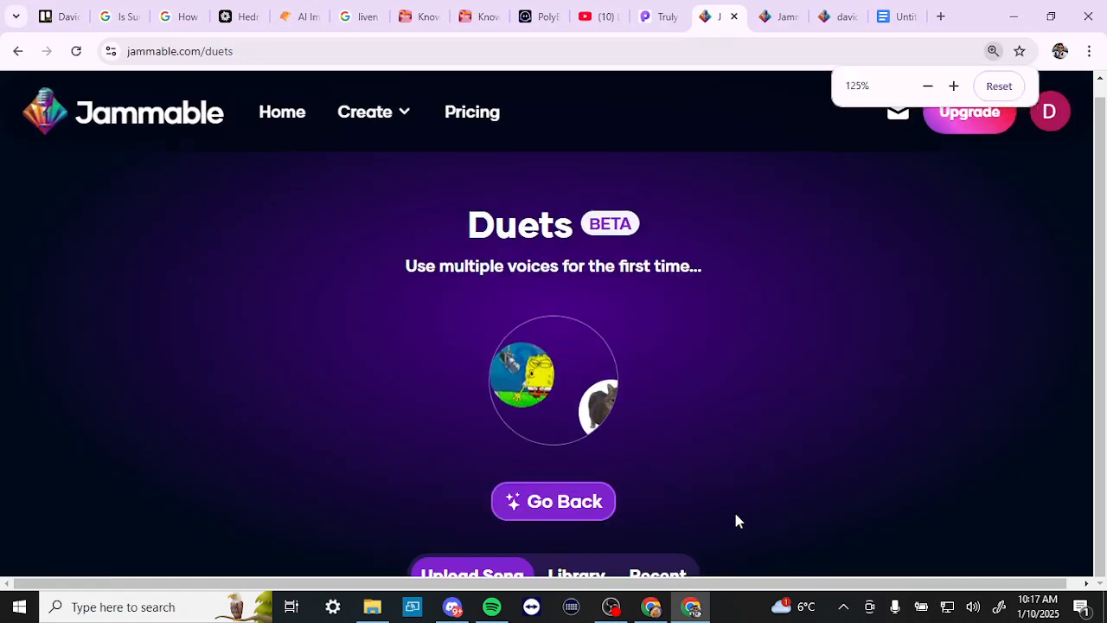
left_click(927, 87)
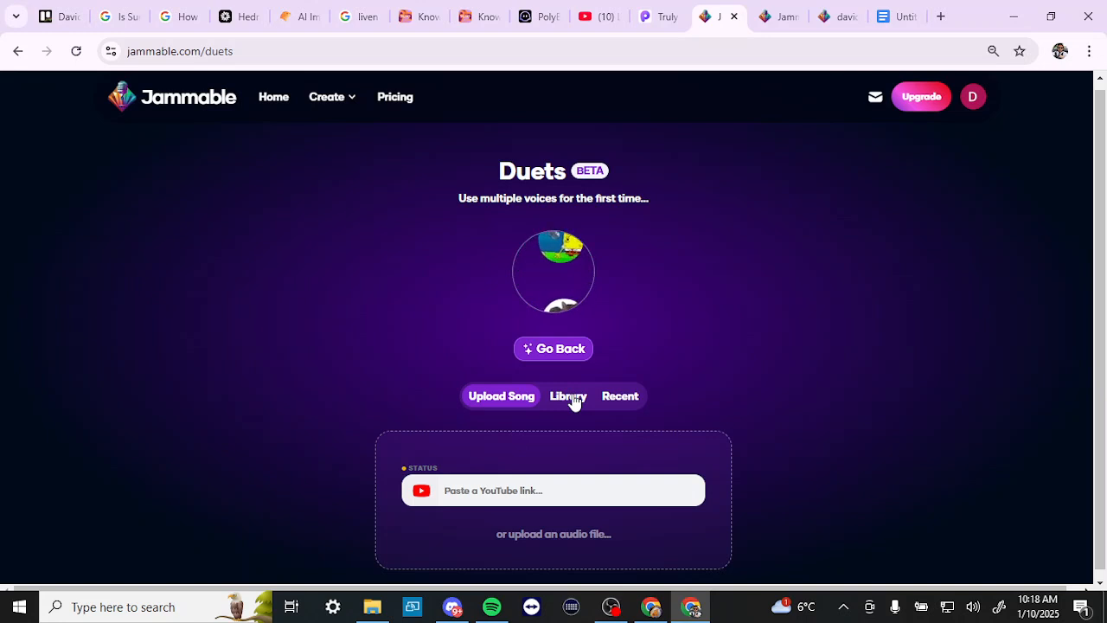
left_click(568, 395)
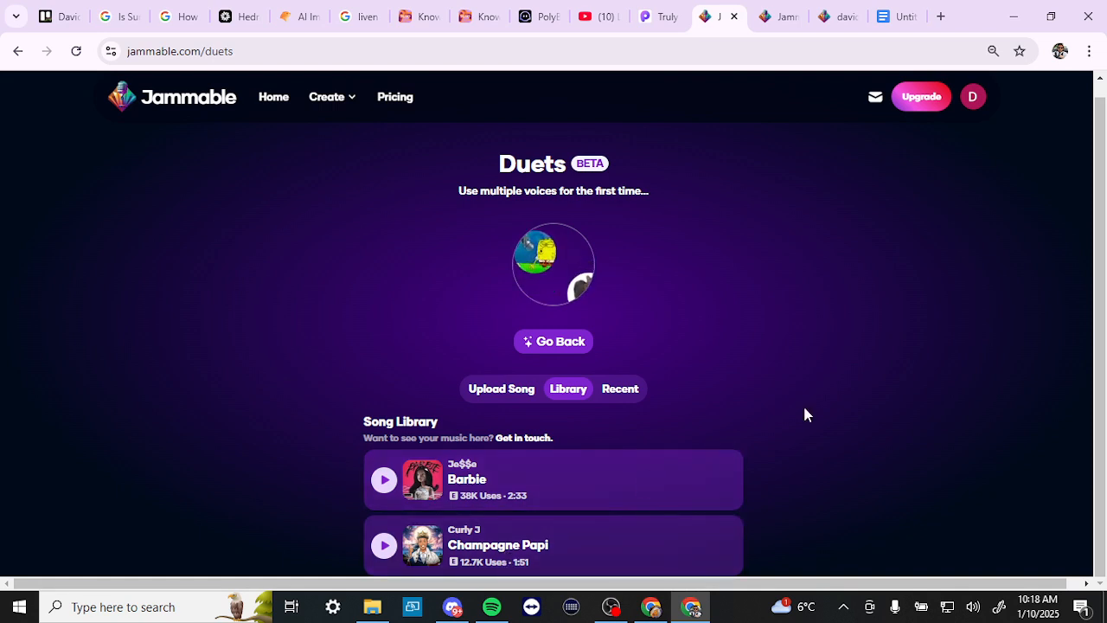
key("ctrl+minus")
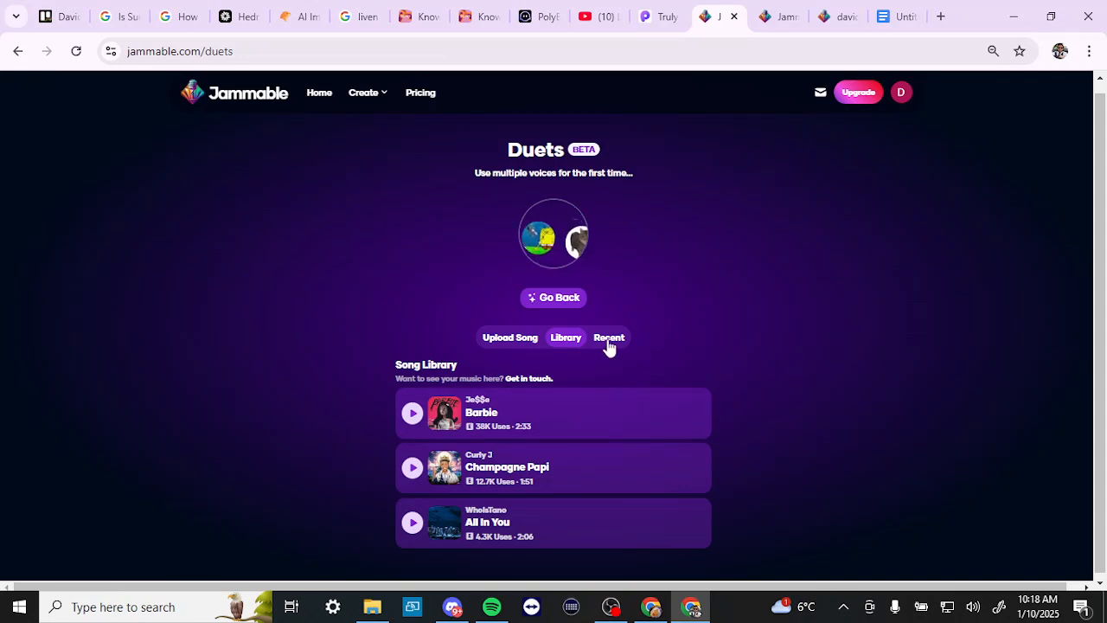
left_click(609, 337)
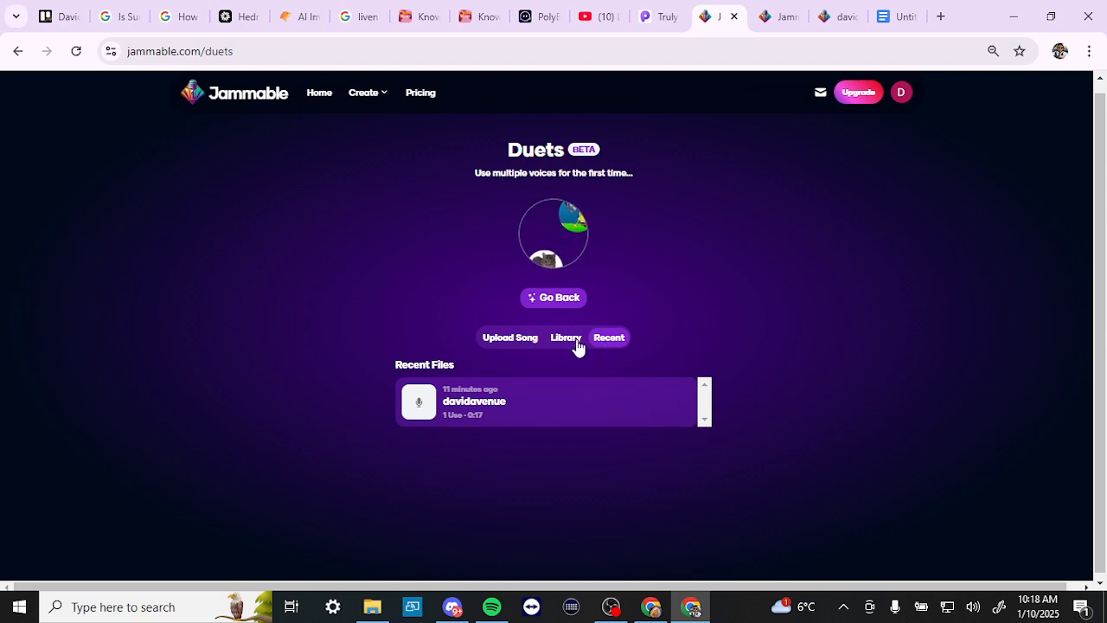
left_click(508, 337)
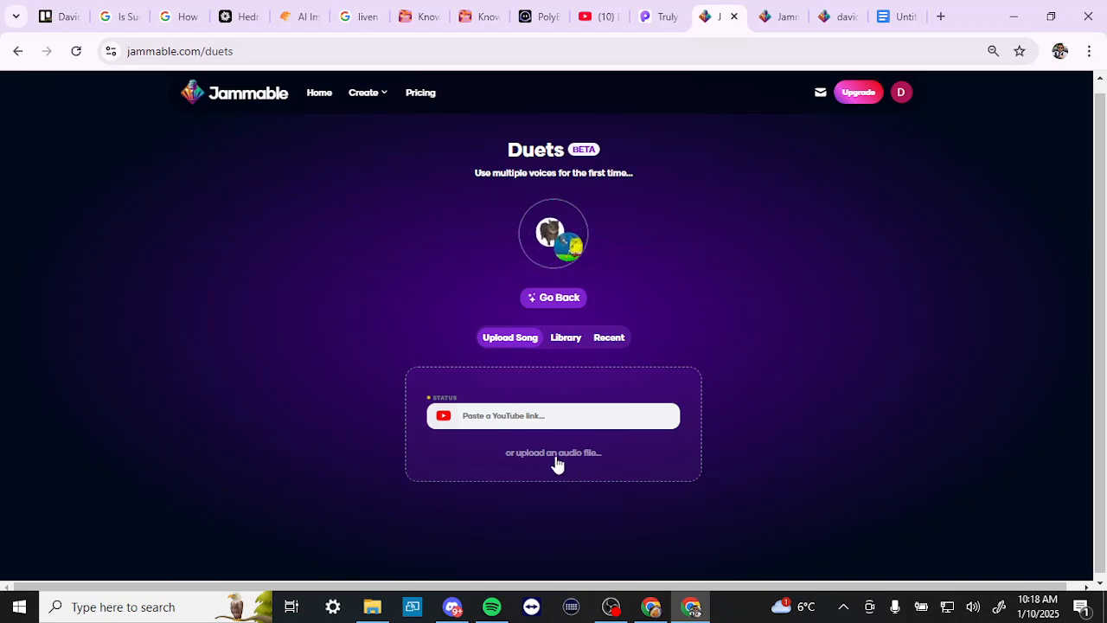
left_click(566, 338)
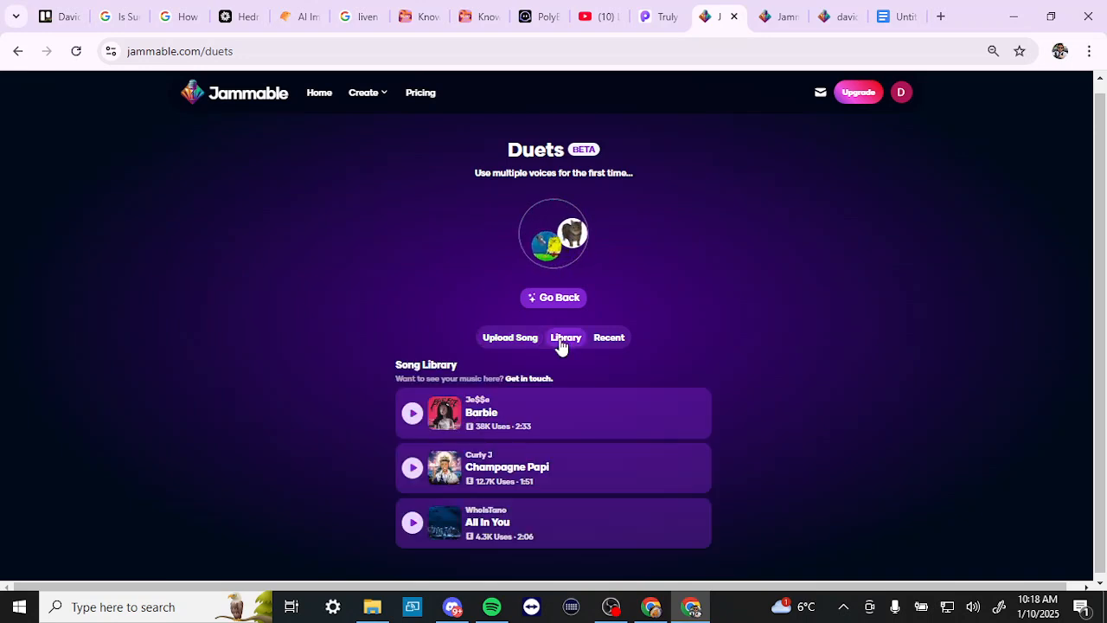
left_click(508, 337)
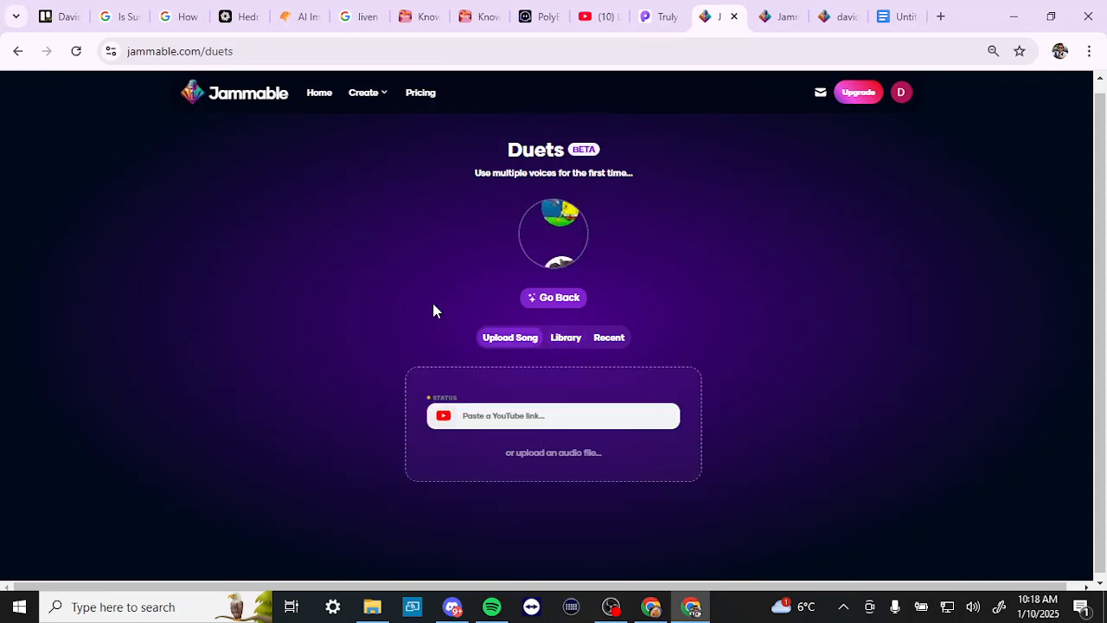